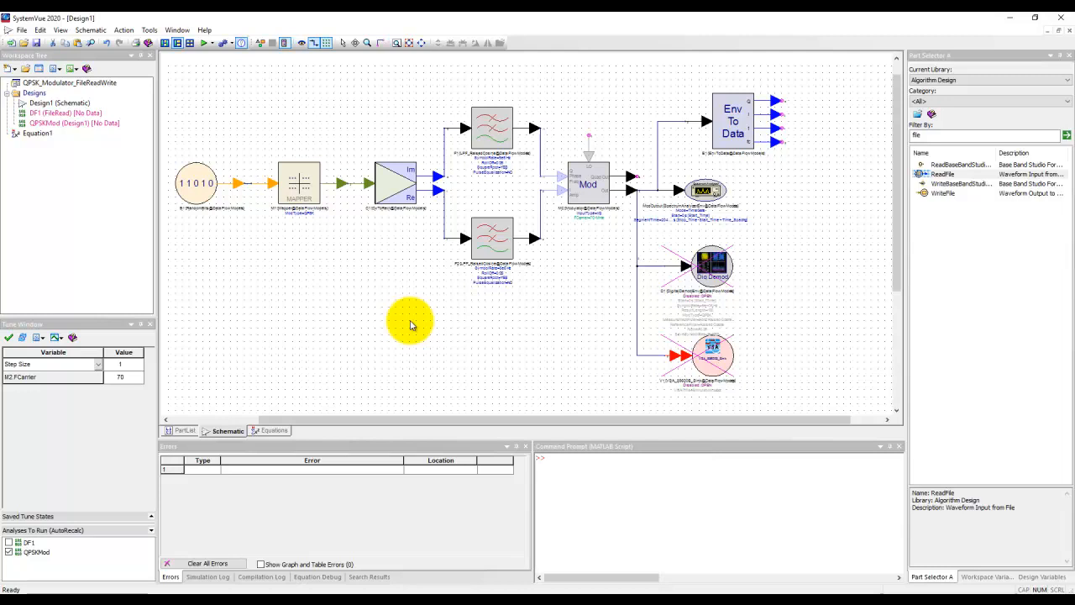
mouse_move(866, 173)
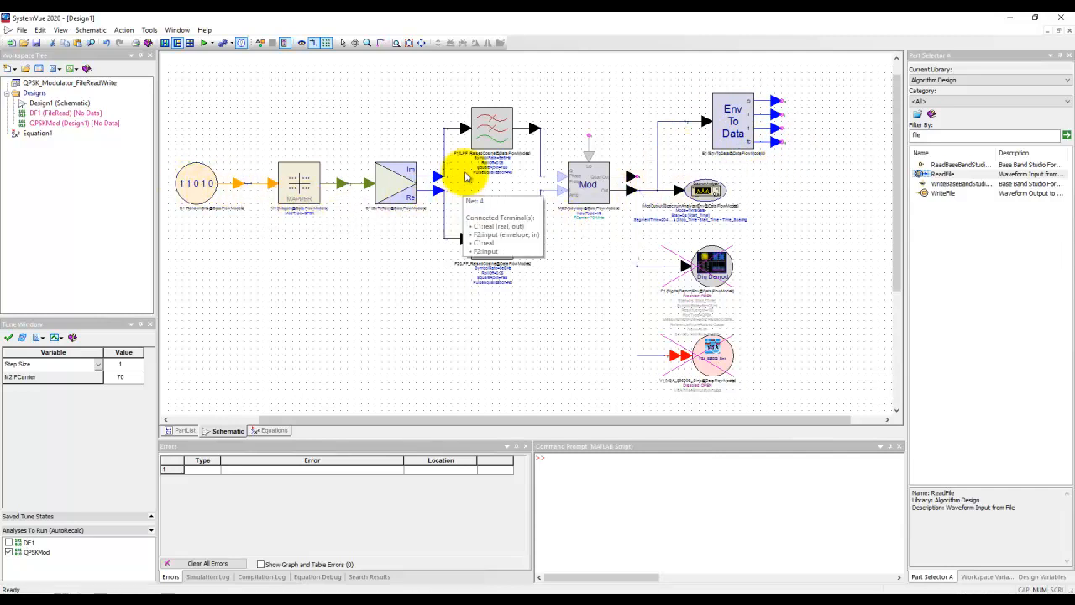
mouse_move(630, 182)
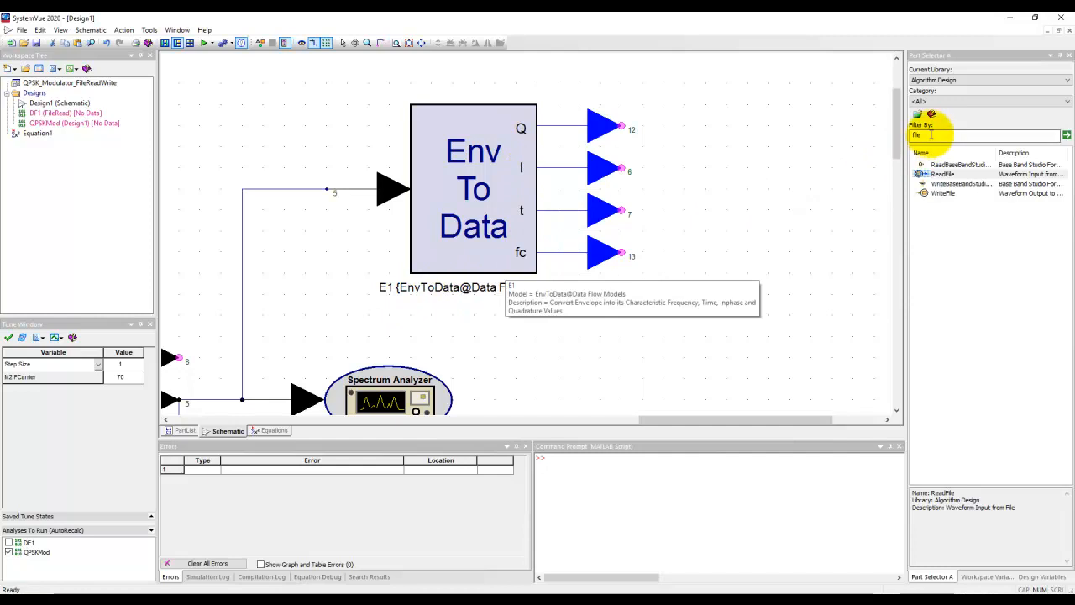
Step: Filter the Part Selector for 'envt' to list the EnvToCx and EnvToData parts
text(env)
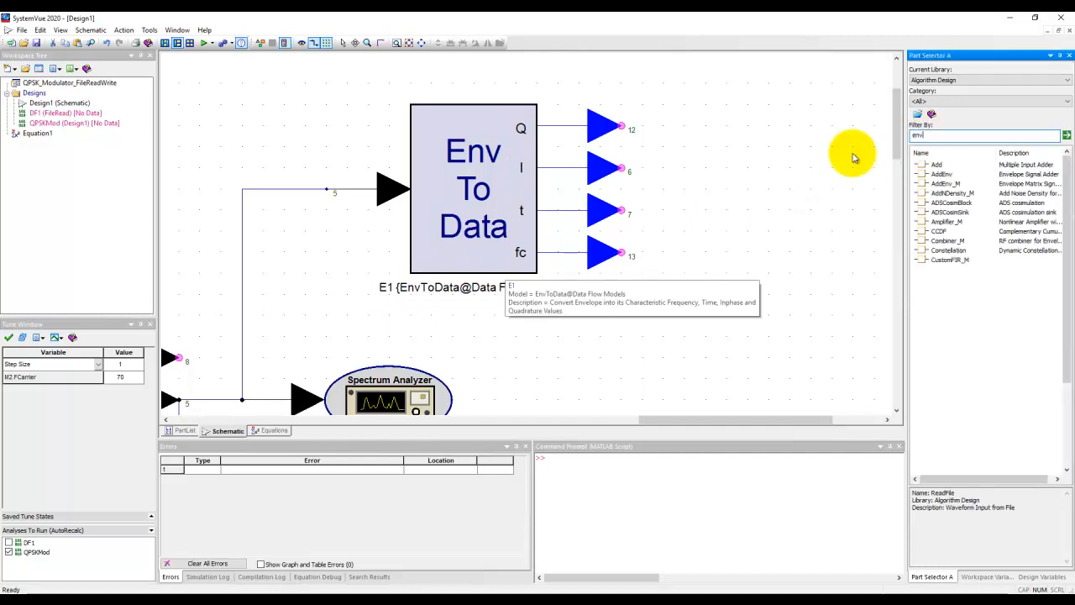
text(to)
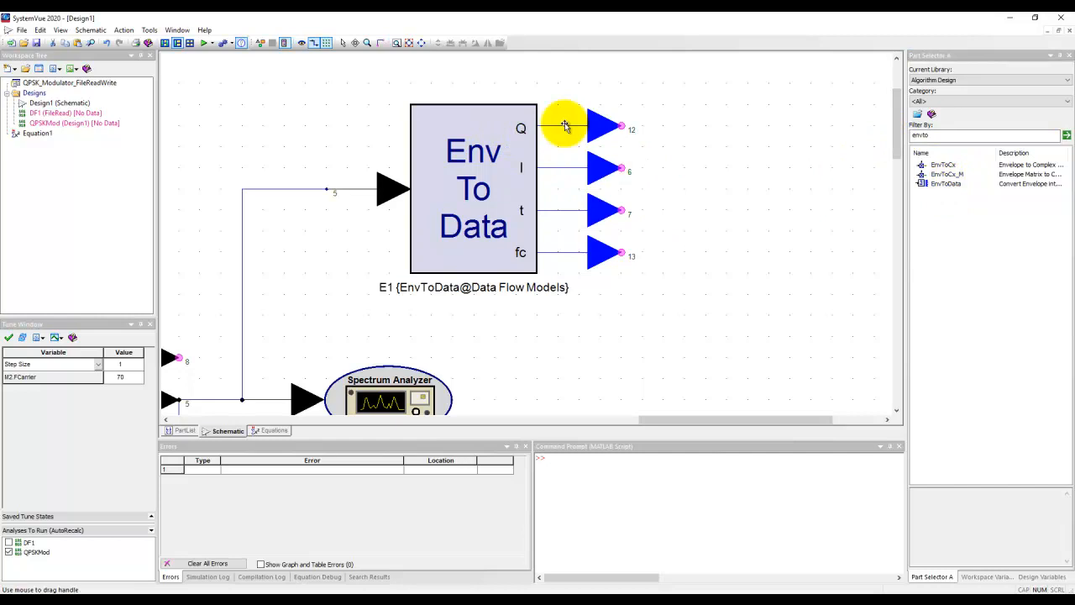
mouse_move(335, 198)
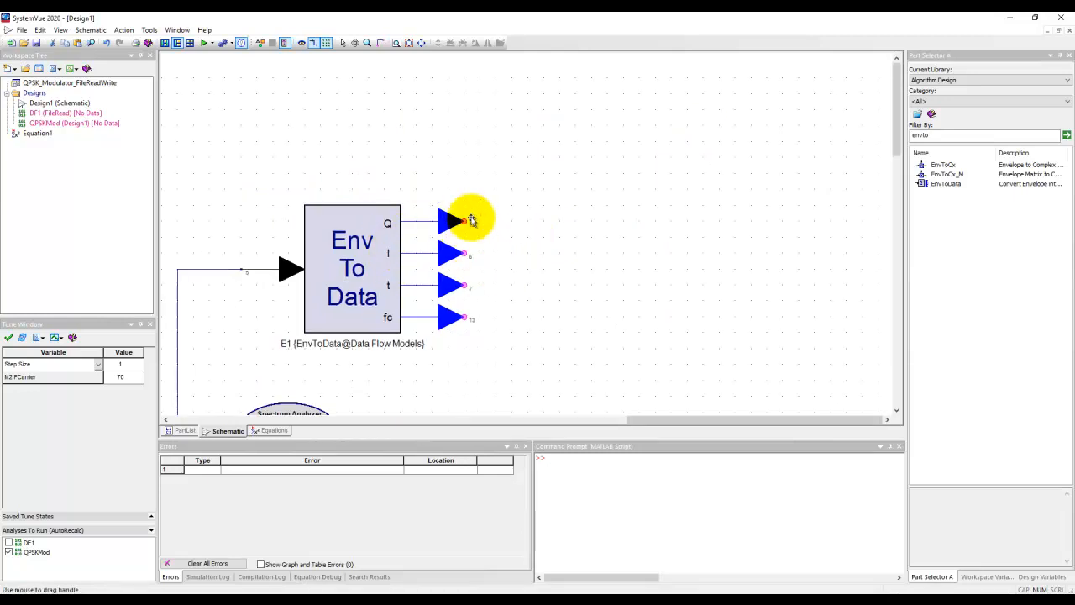
mouse_move(524, 176)
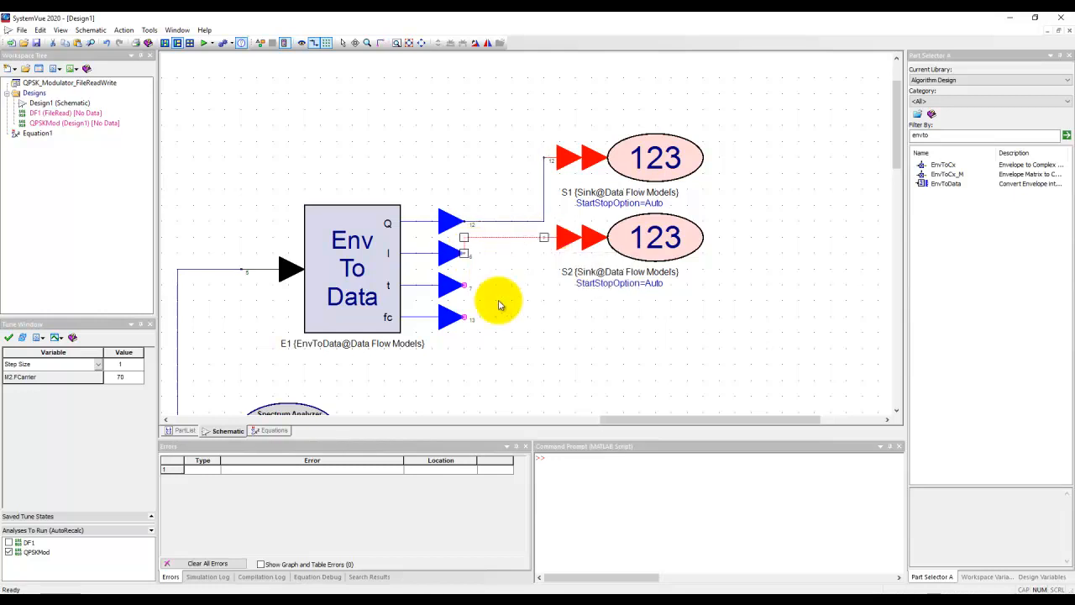
mouse_move(629, 220)
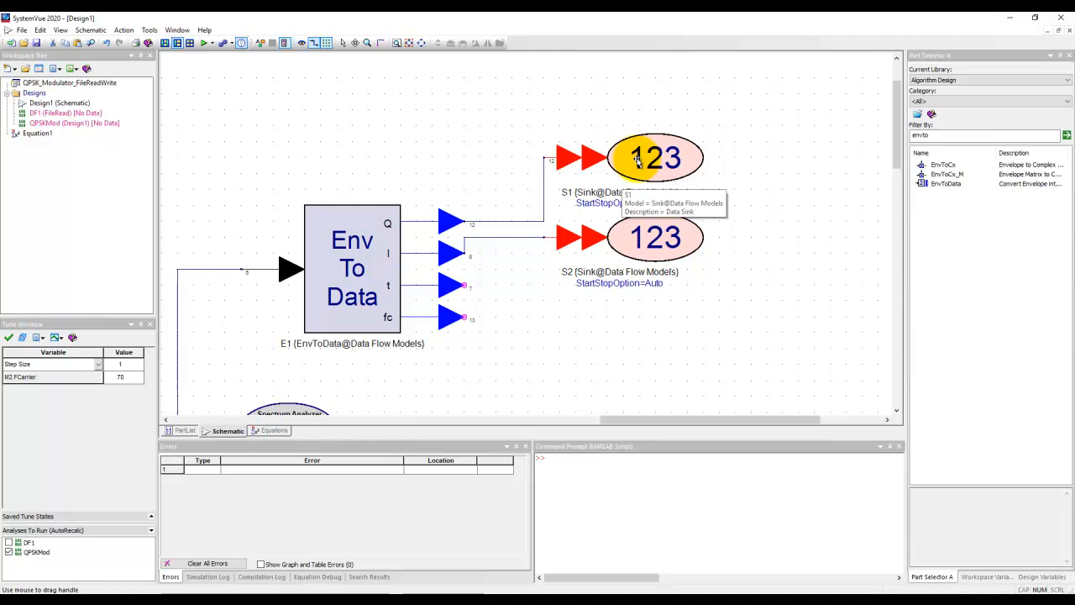
Step: Set sink S1 to output to both dataset and file QDataOut and rename it QSink
double_click(655, 158)
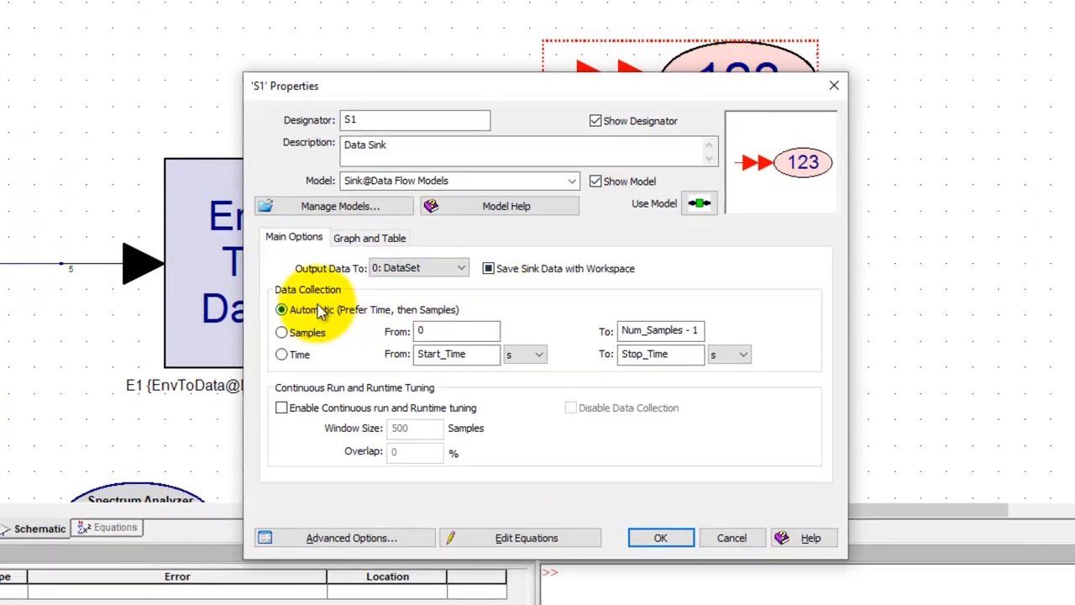
mouse_move(353, 277)
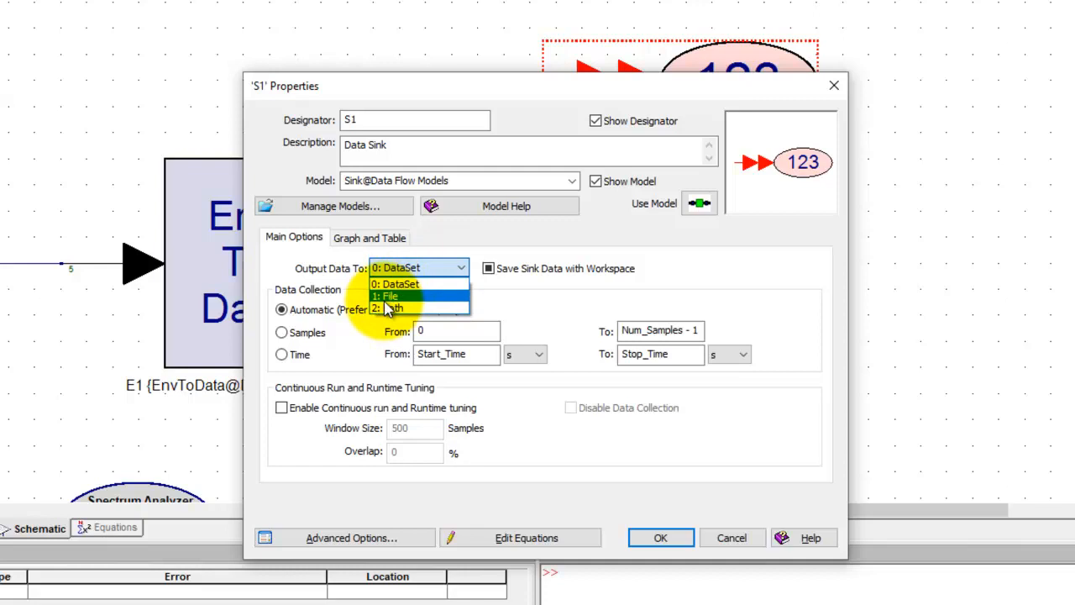
mouse_move(399, 309)
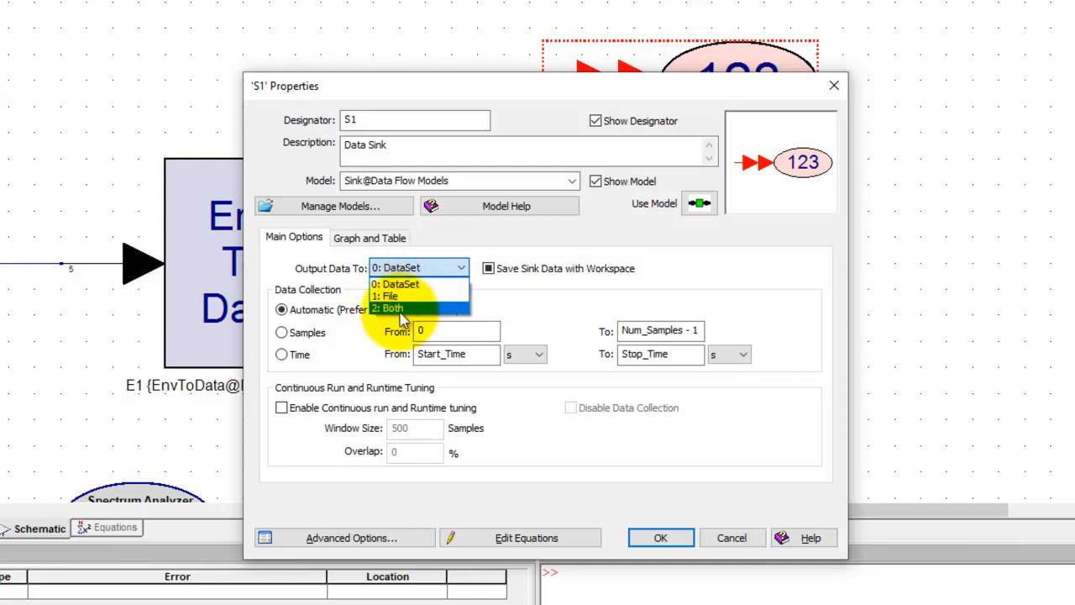
click(390, 309)
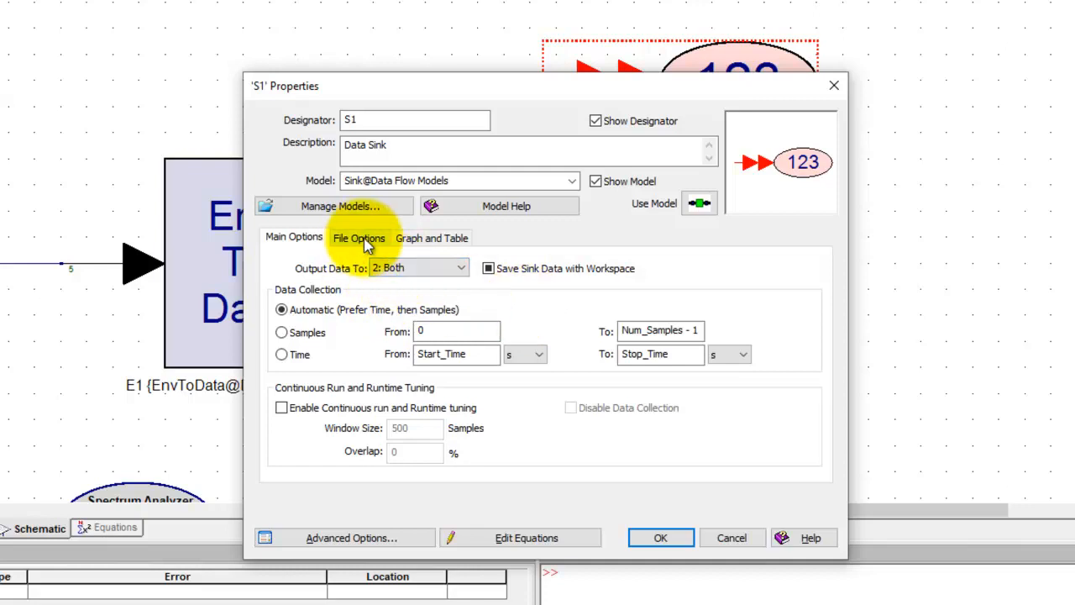
click(359, 238)
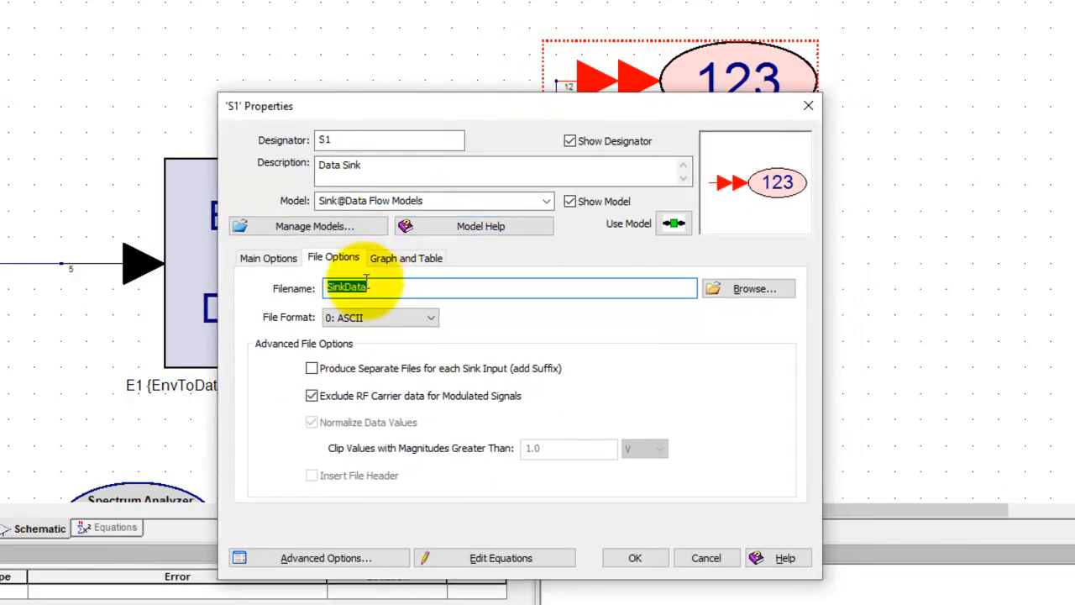
text(QData)
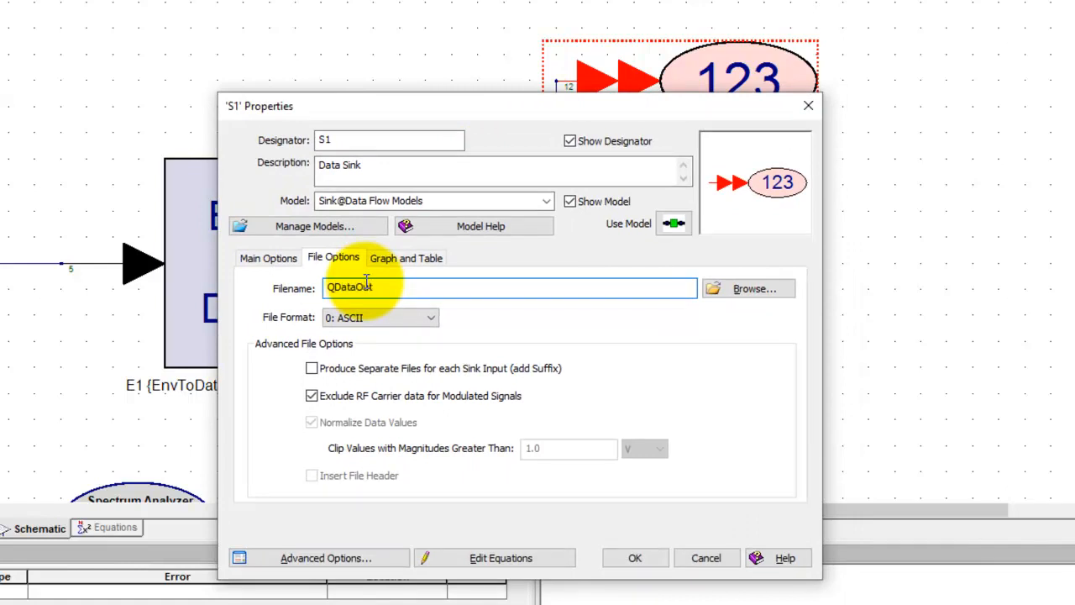
click(389, 139)
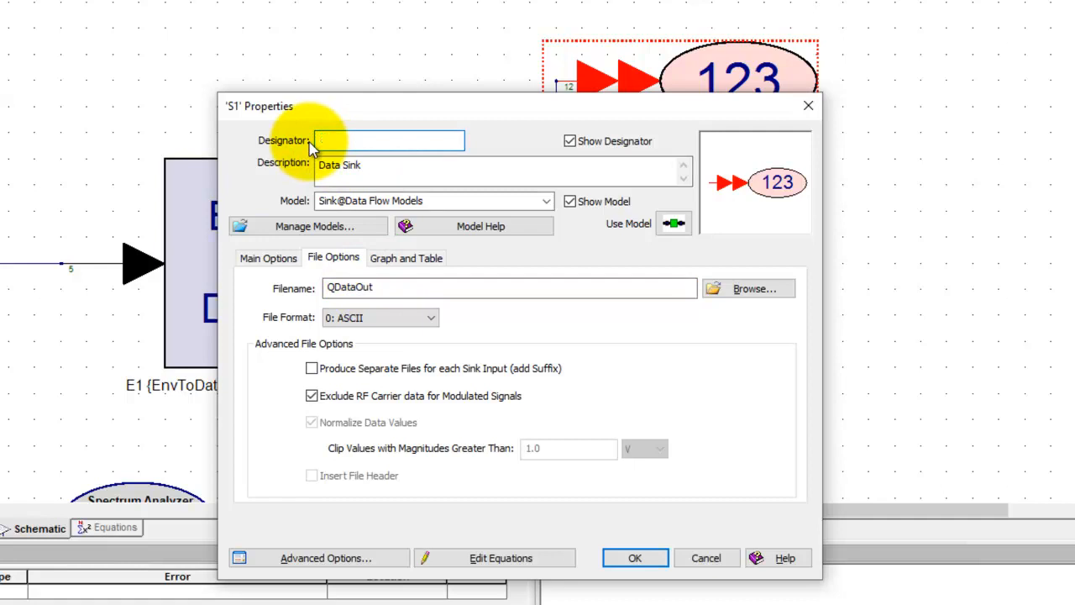
text(QSink)
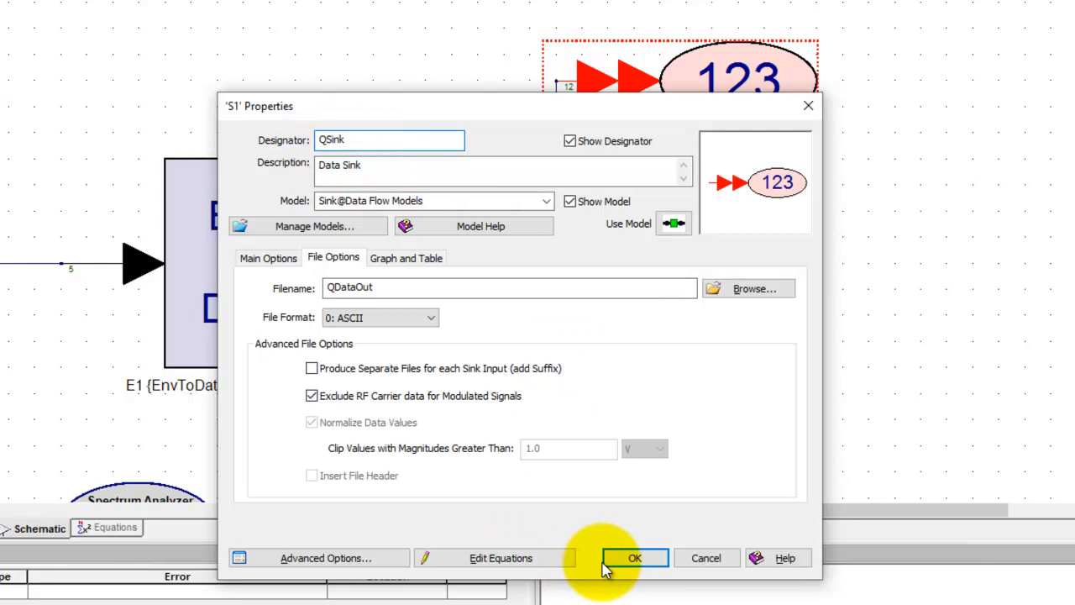
click(635, 558)
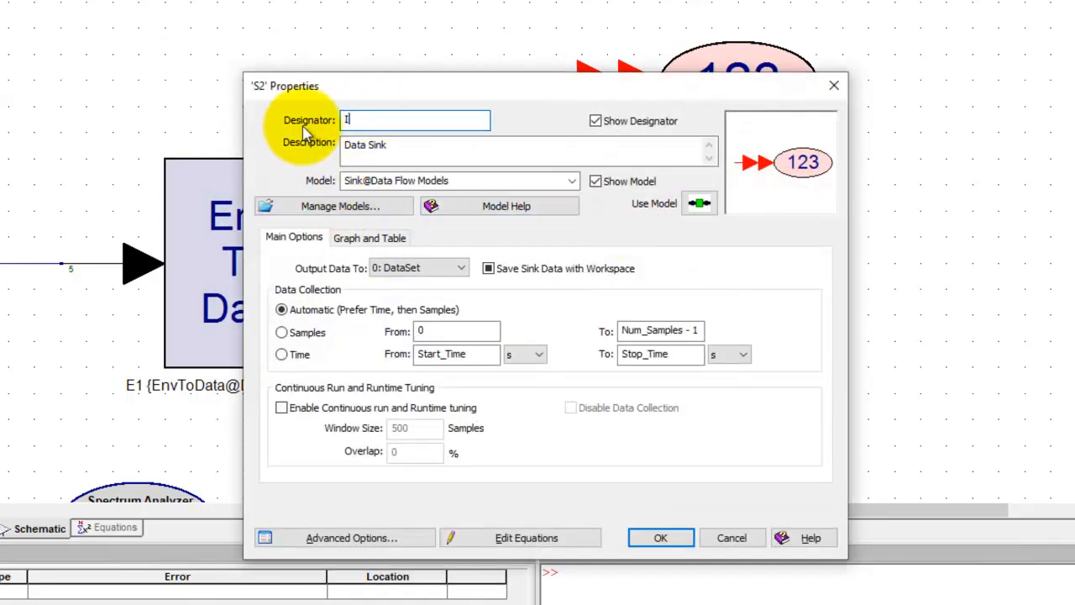
Step: Rename sink S2 to ISink and set its output file to IDataOut
text(Sink)
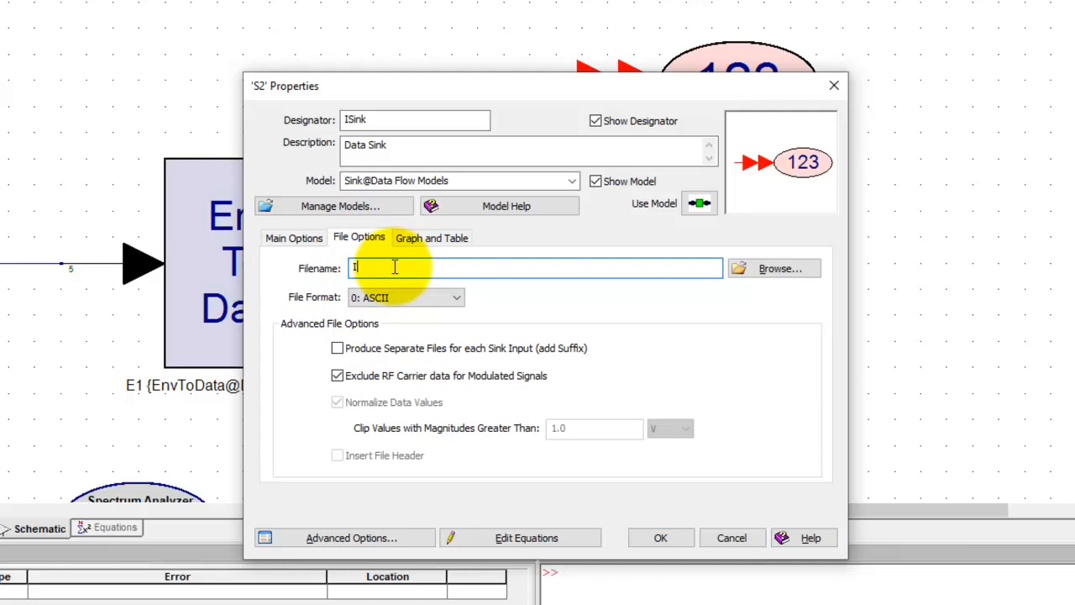
text(DataOut)
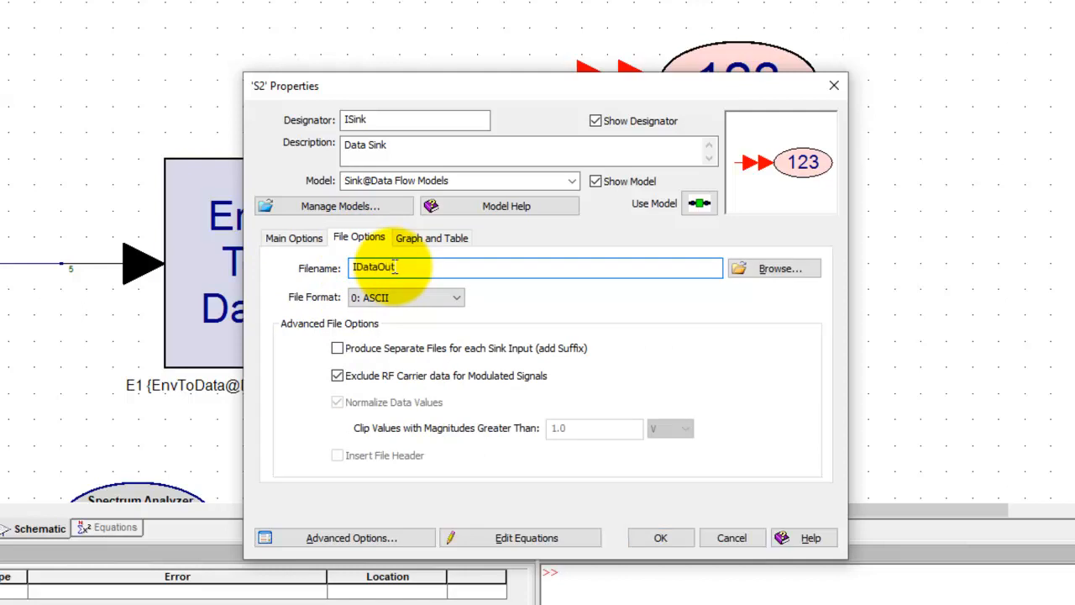
click(660, 538)
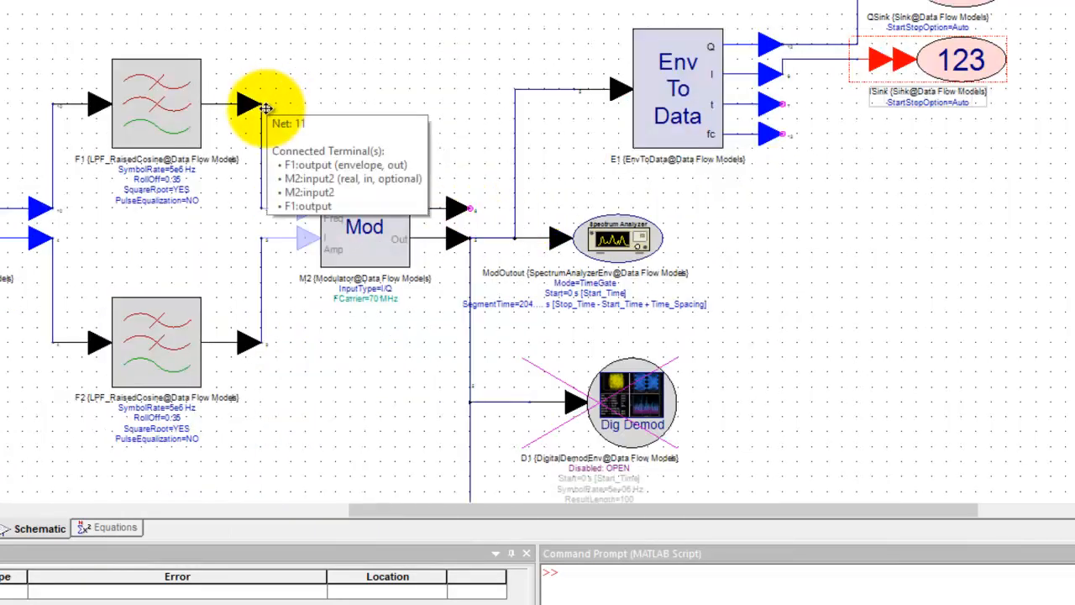
mouse_move(681, 84)
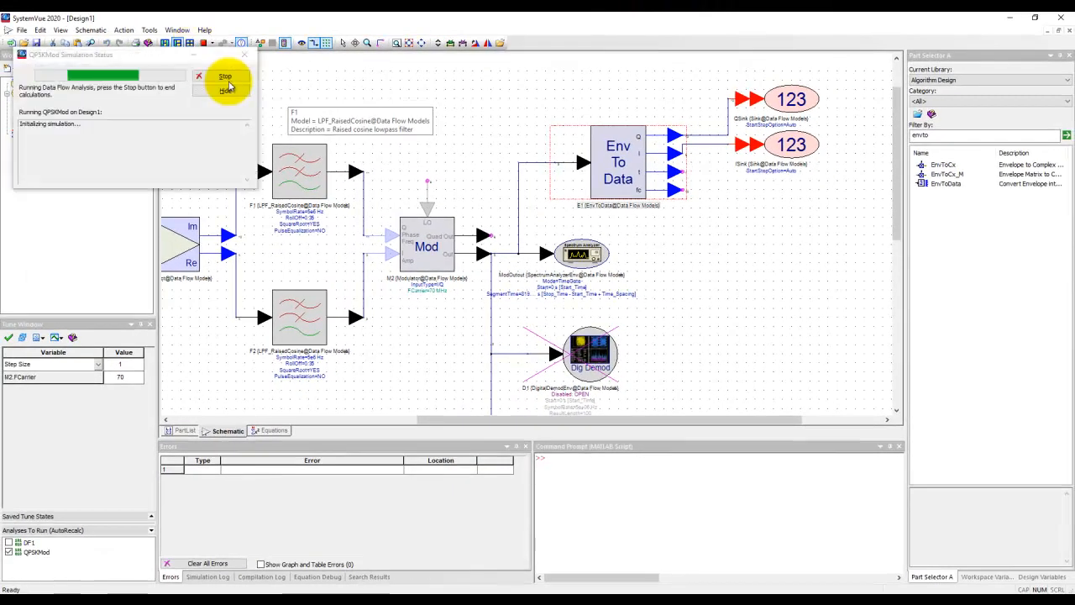
Step: Run the QPSKMod data flow simulation so both sinks write their output files
click(225, 77)
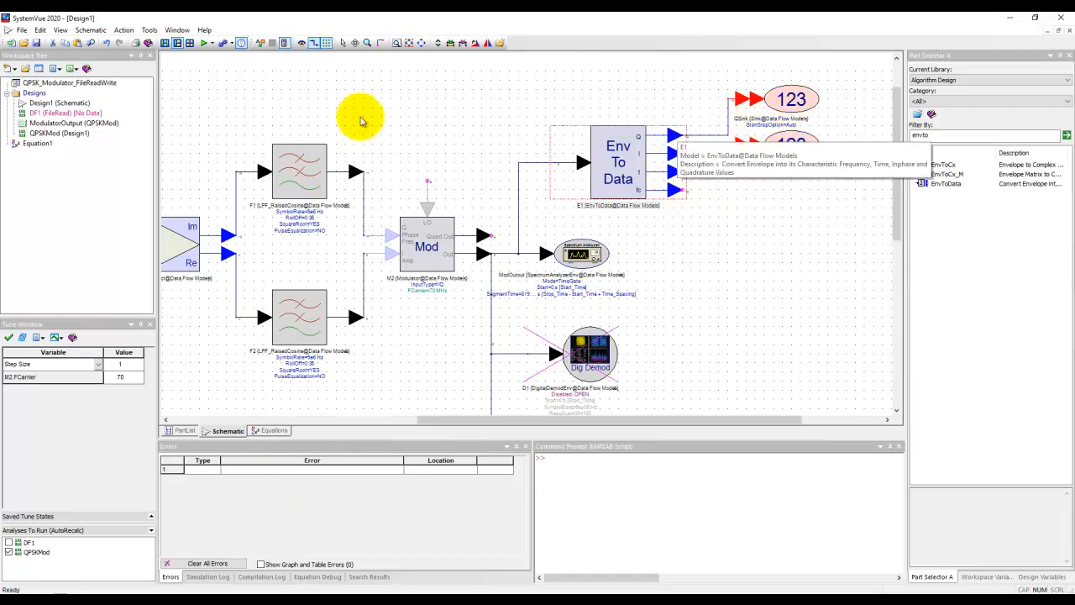
Step: Open the workspace directory on disk from the Workspace Tree context menu
right_click(69, 83)
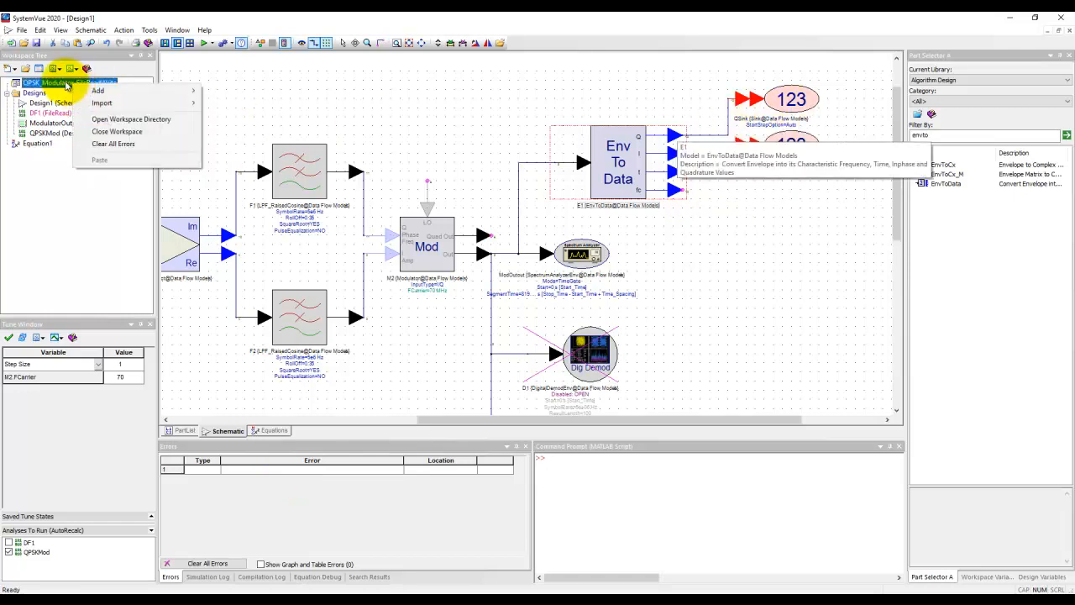
mouse_move(131, 118)
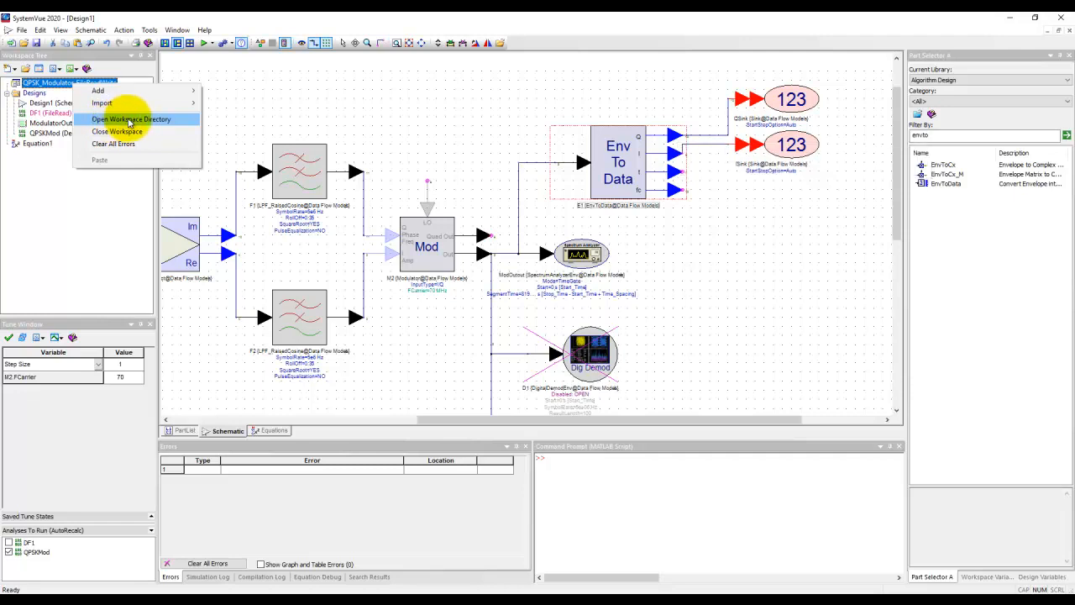
click(131, 118)
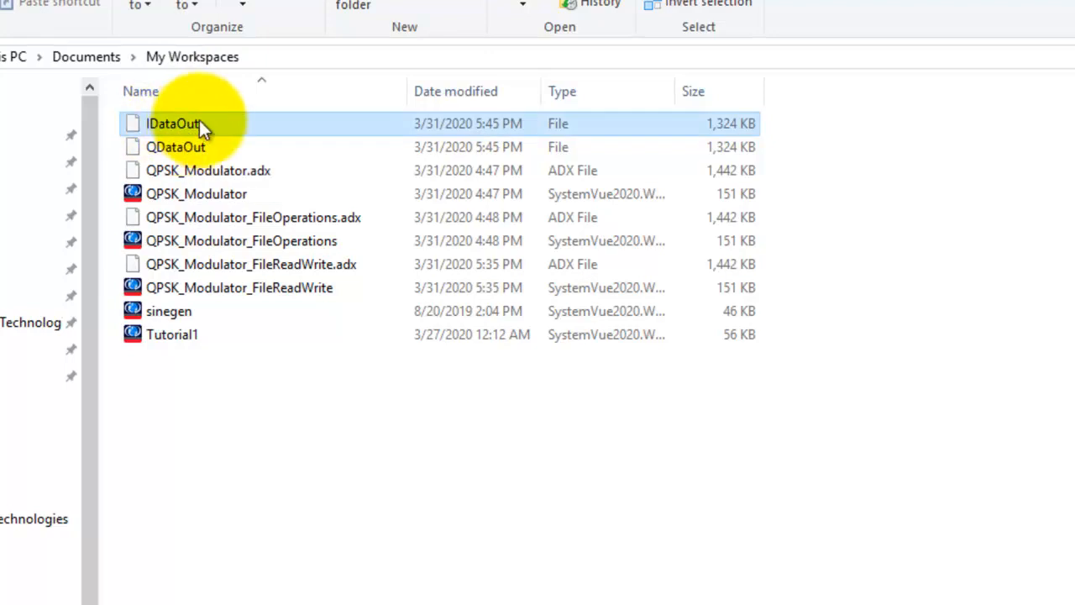
Step: Open the generated IDataOut file in Notepad++ to inspect its time and sample columns
click(175, 147)
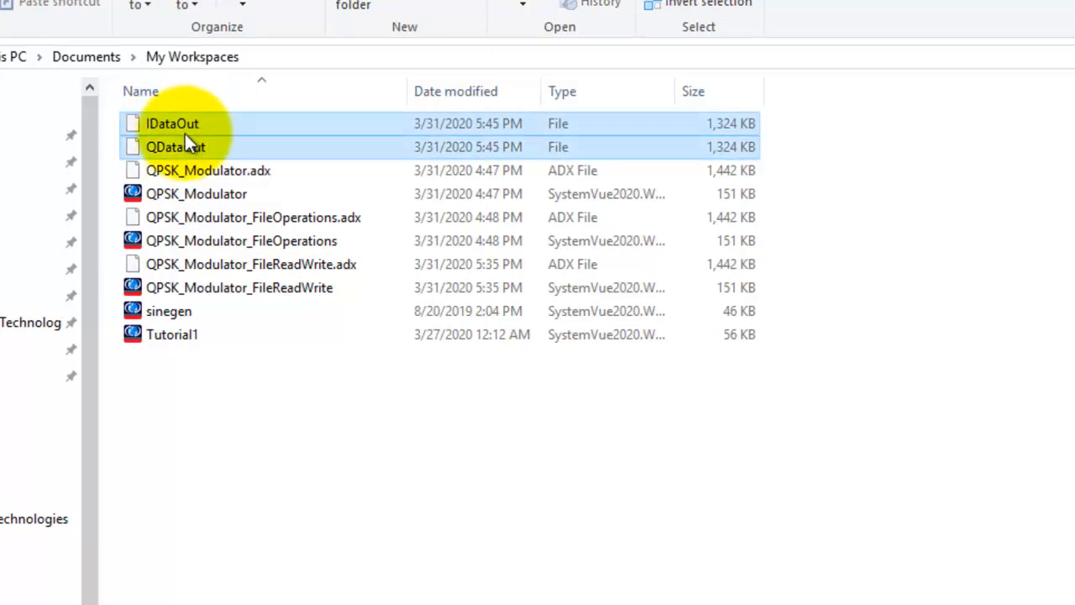
click(209, 171)
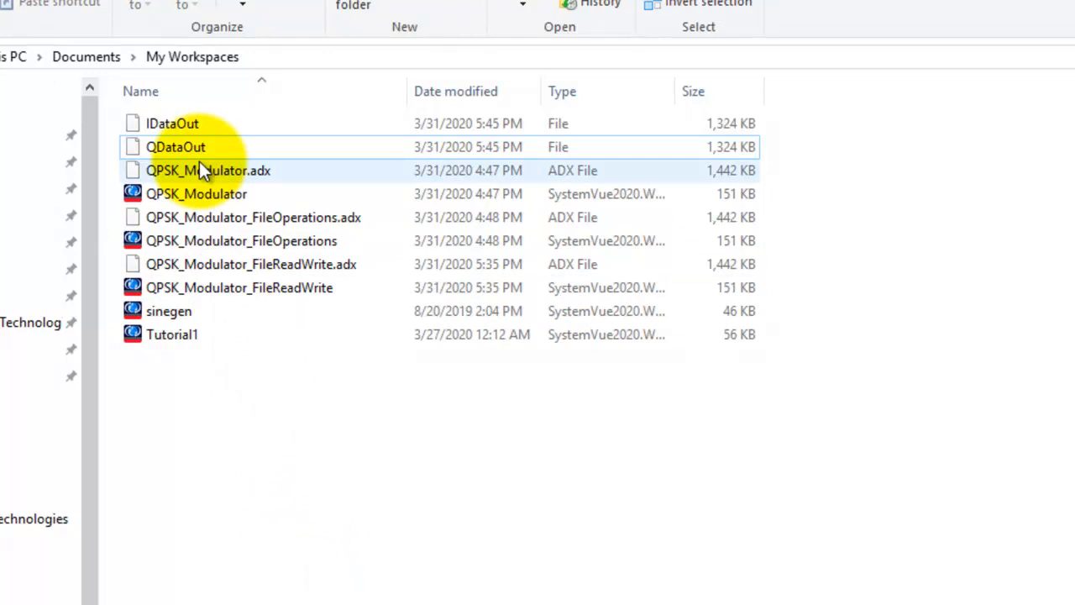
right_click(171, 124)
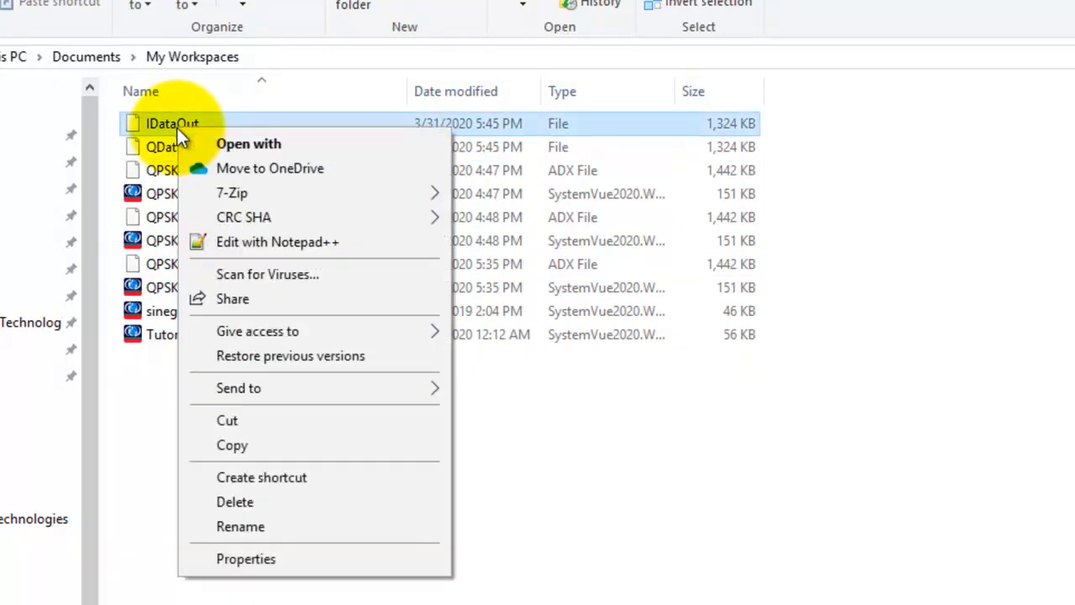
click(278, 242)
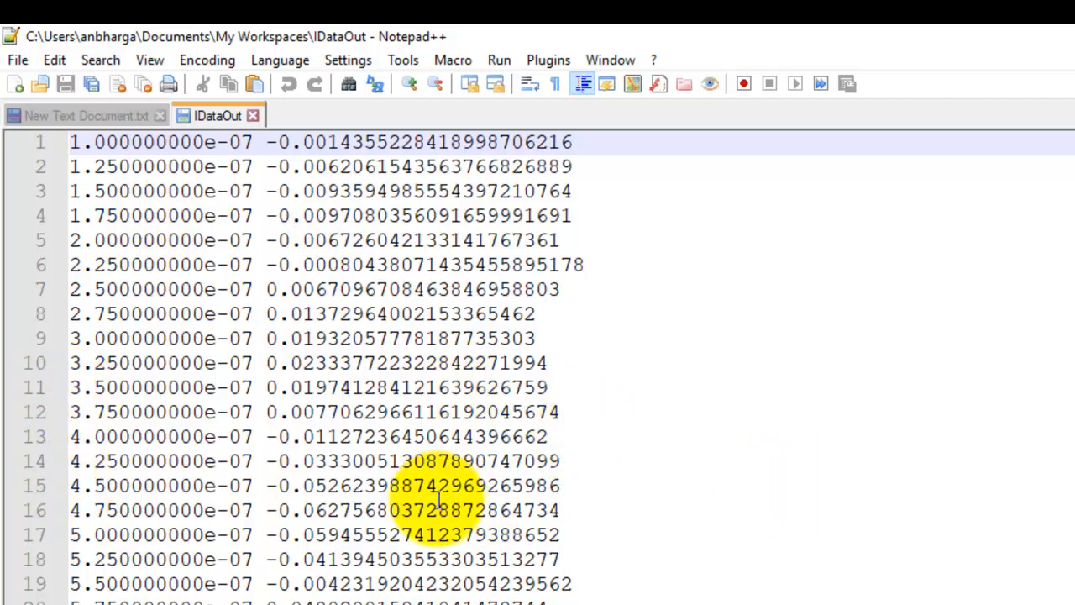
click(155, 141)
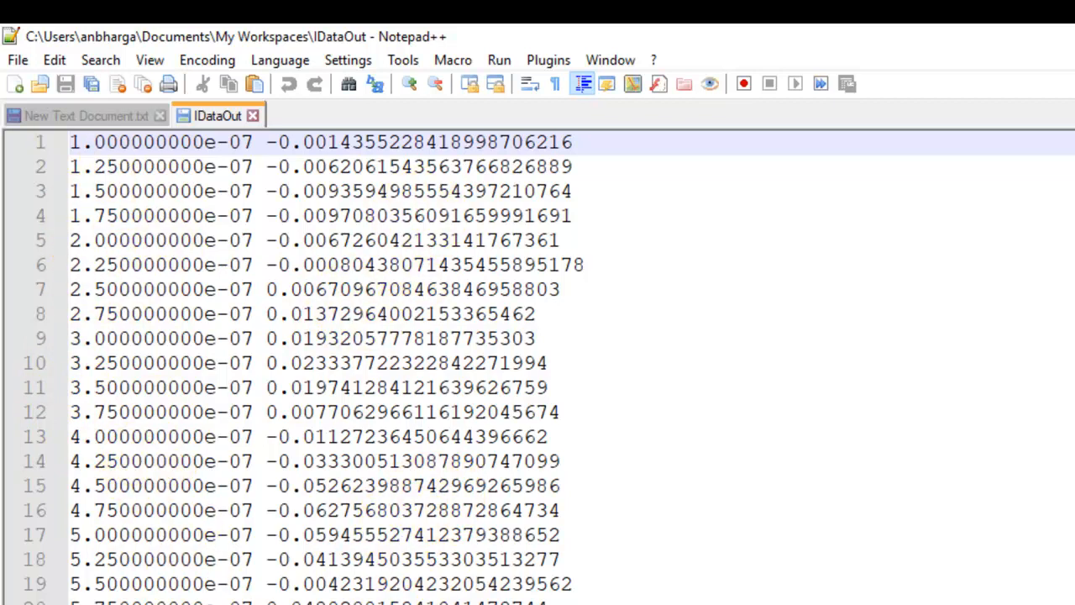
click(154, 141)
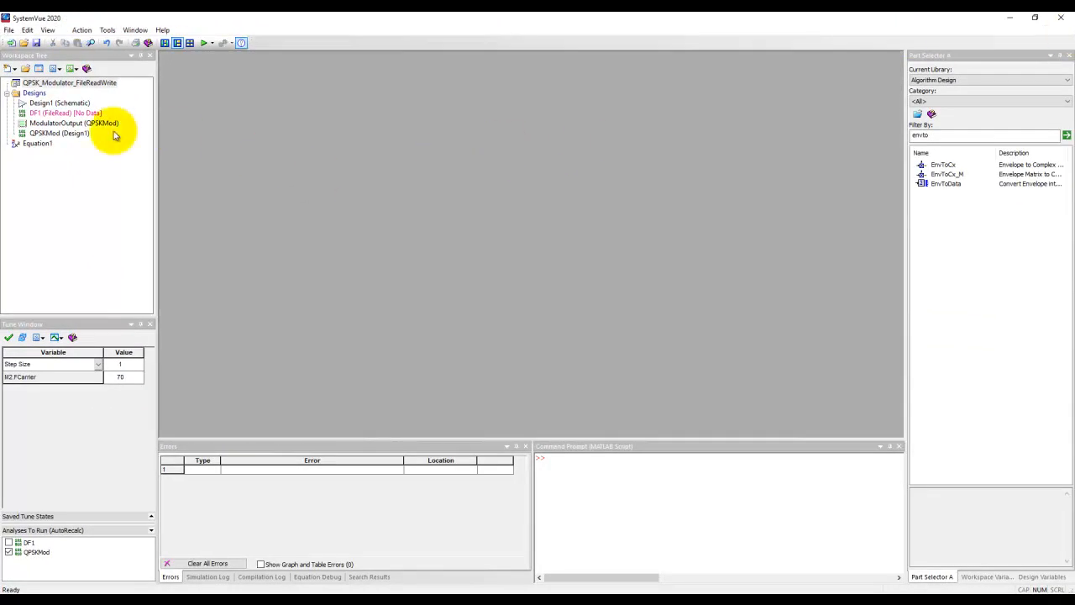
Step: Add a new schematic design named 'FileR...' under the workspace Designs
right_click(33, 92)
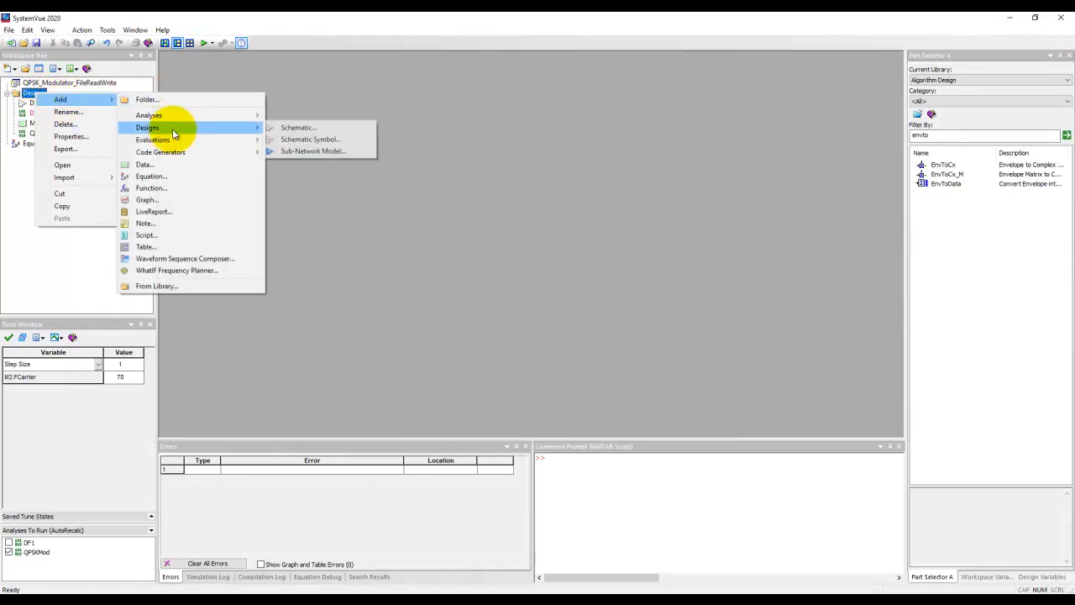
click(297, 127)
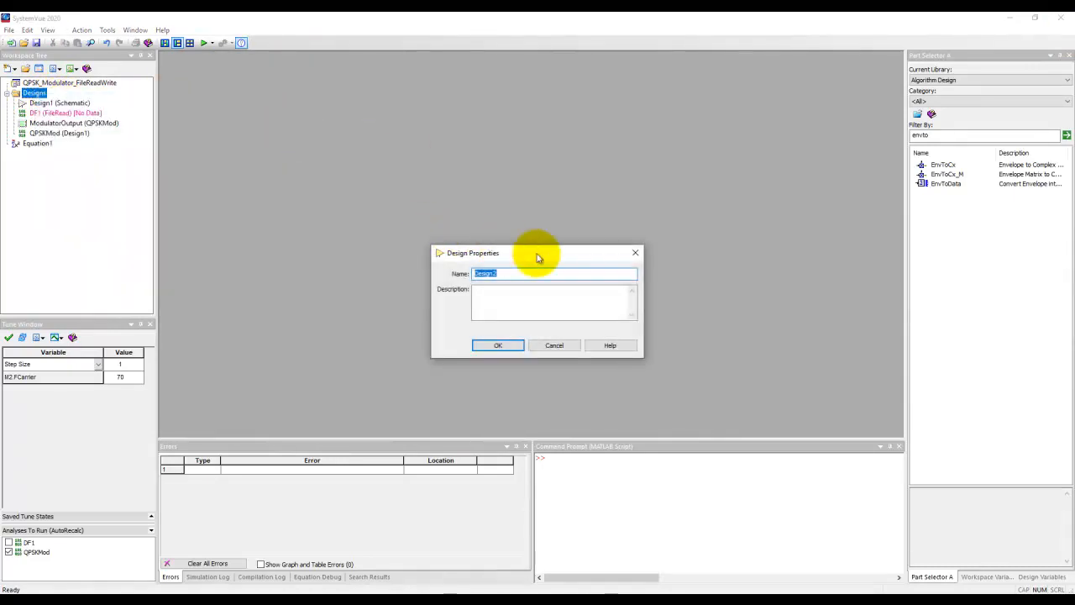
text(FileR)
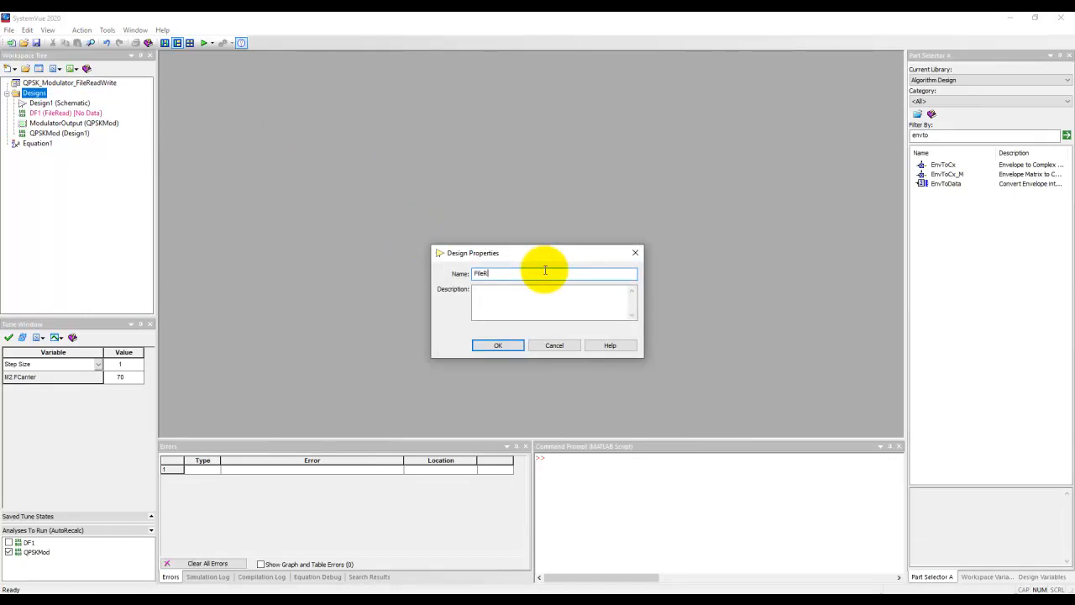
click(497, 346)
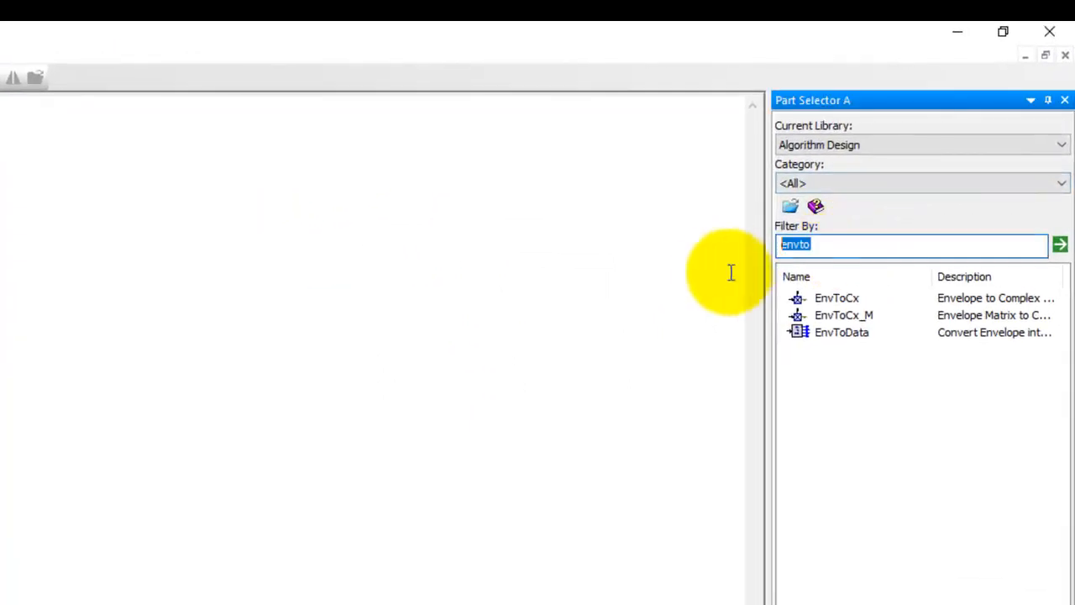
Step: Place a ReadFile part reading IDataOut with IgnoreFirstColumn set to 1:YES
text(file)
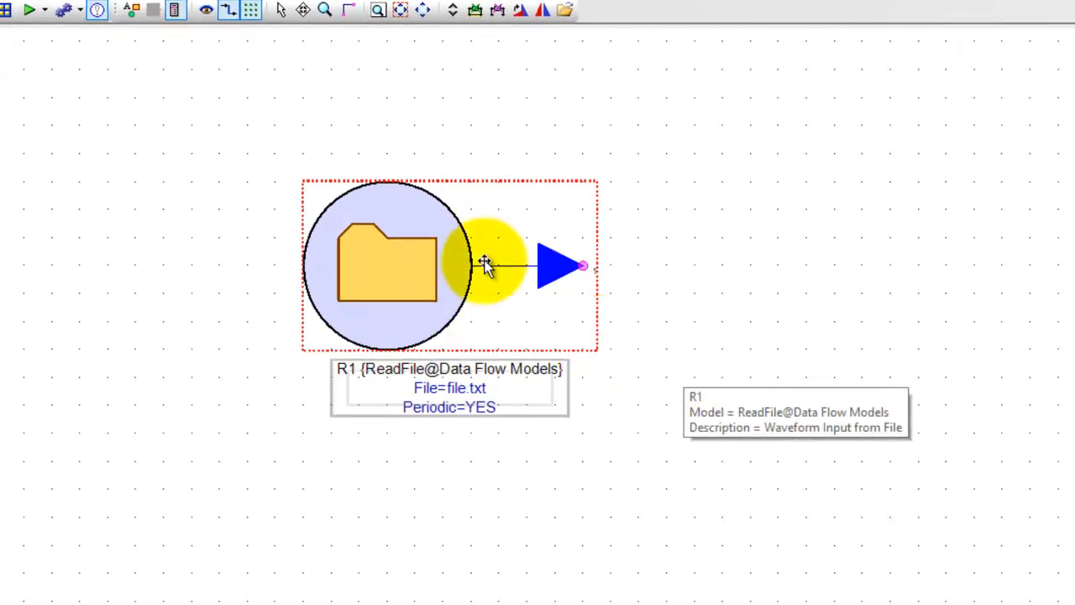
double_click(483, 265)
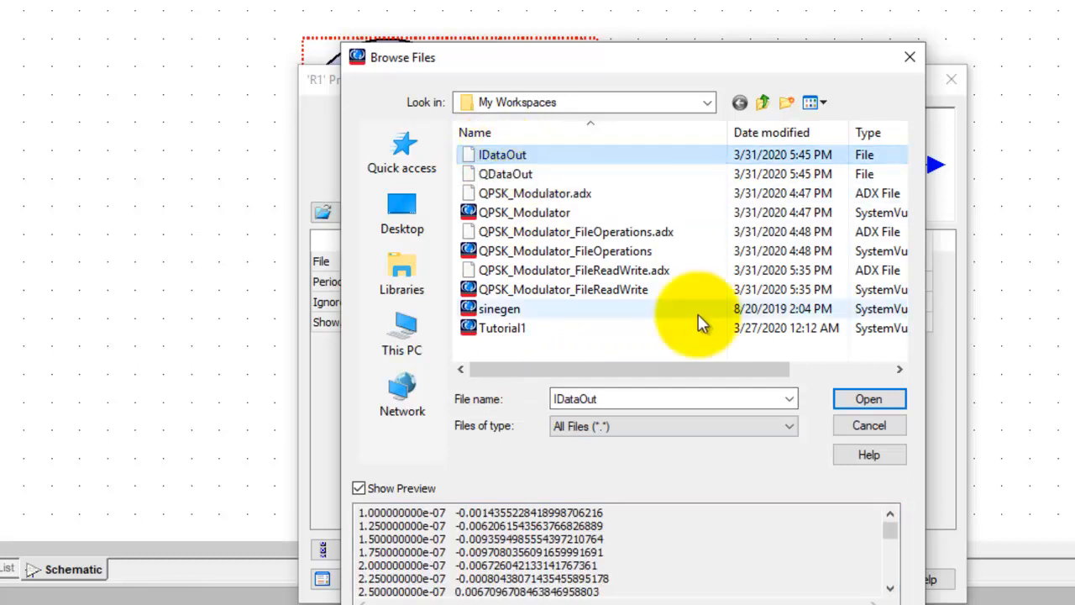
click(868, 398)
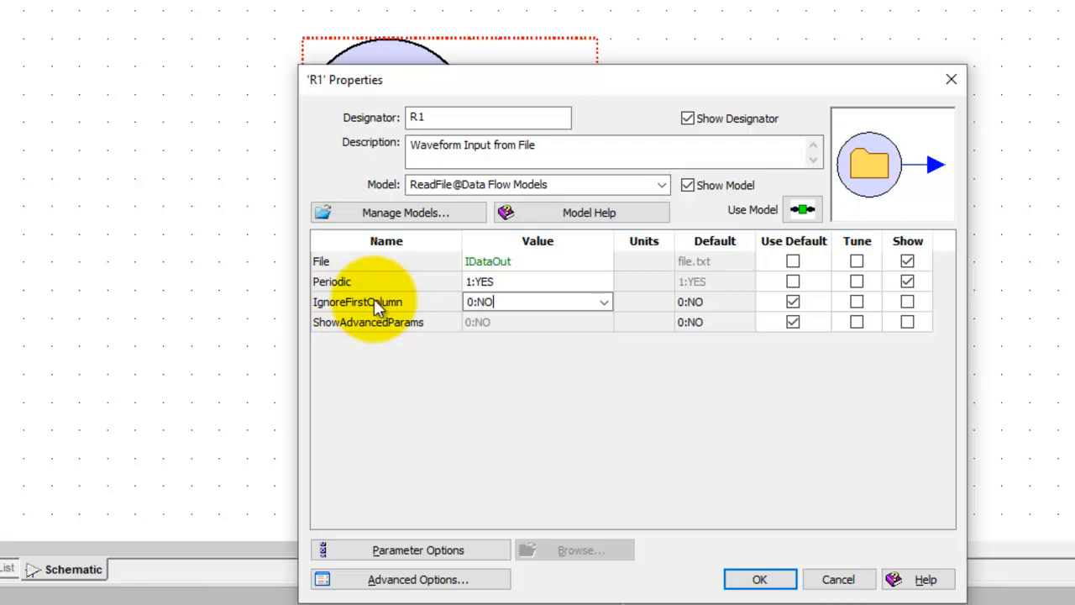
click(603, 302)
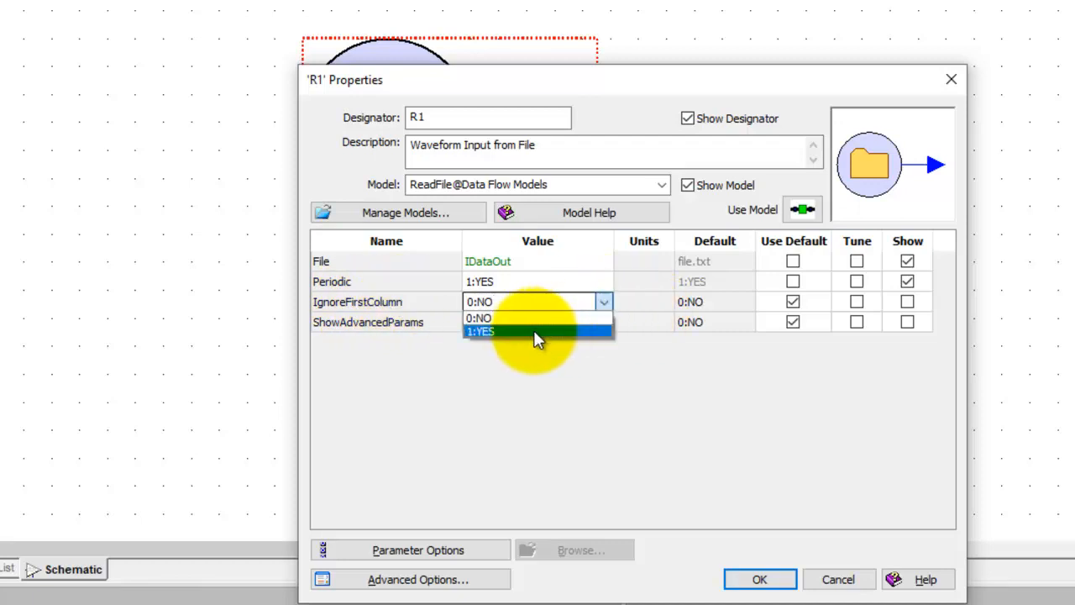
click(480, 331)
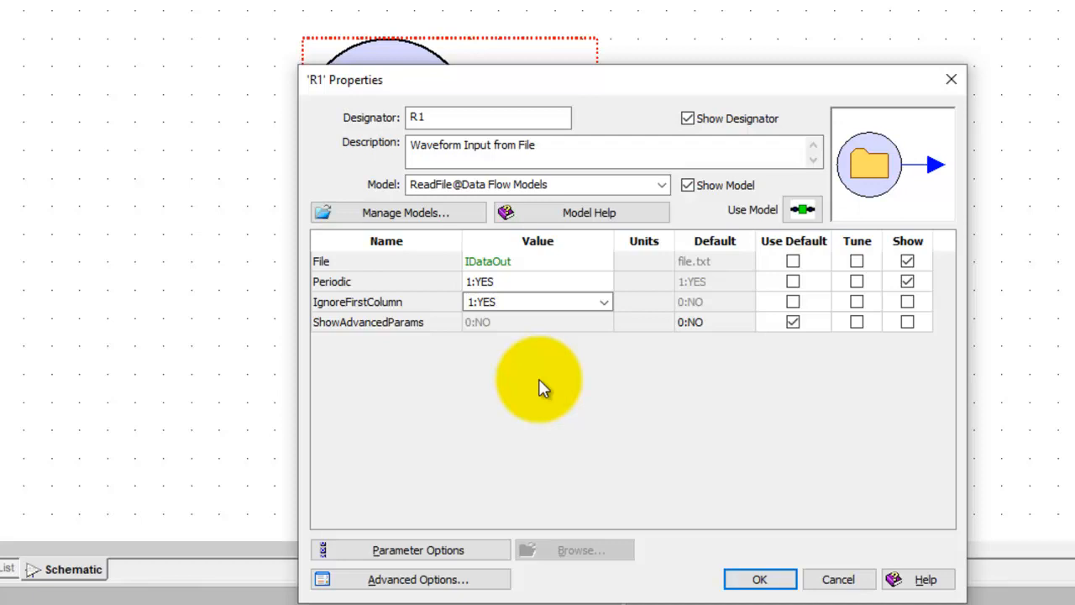
click(538, 302)
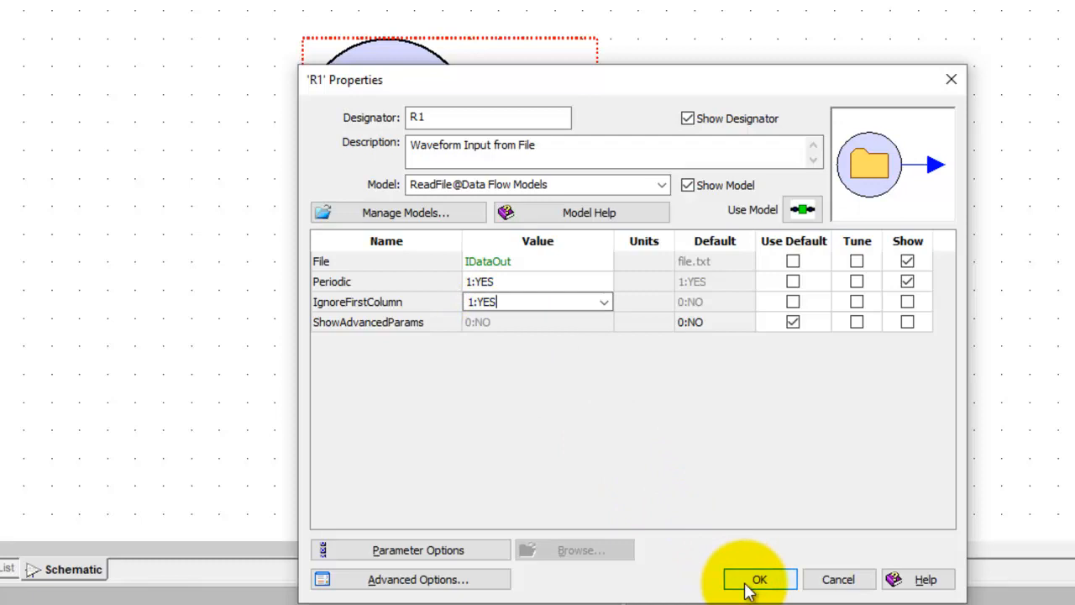
click(759, 578)
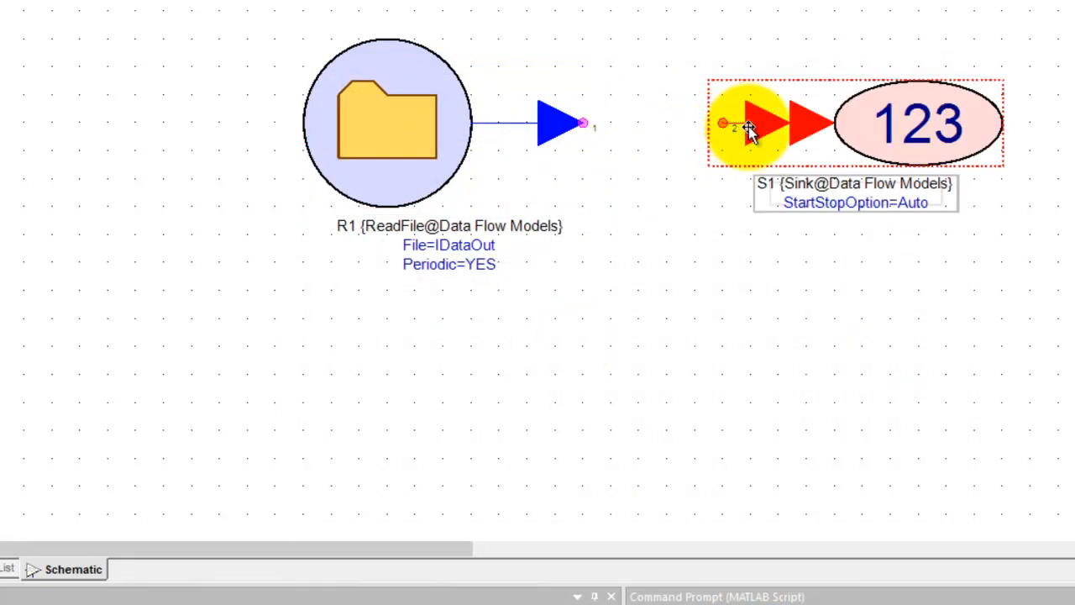
mouse_move(580, 124)
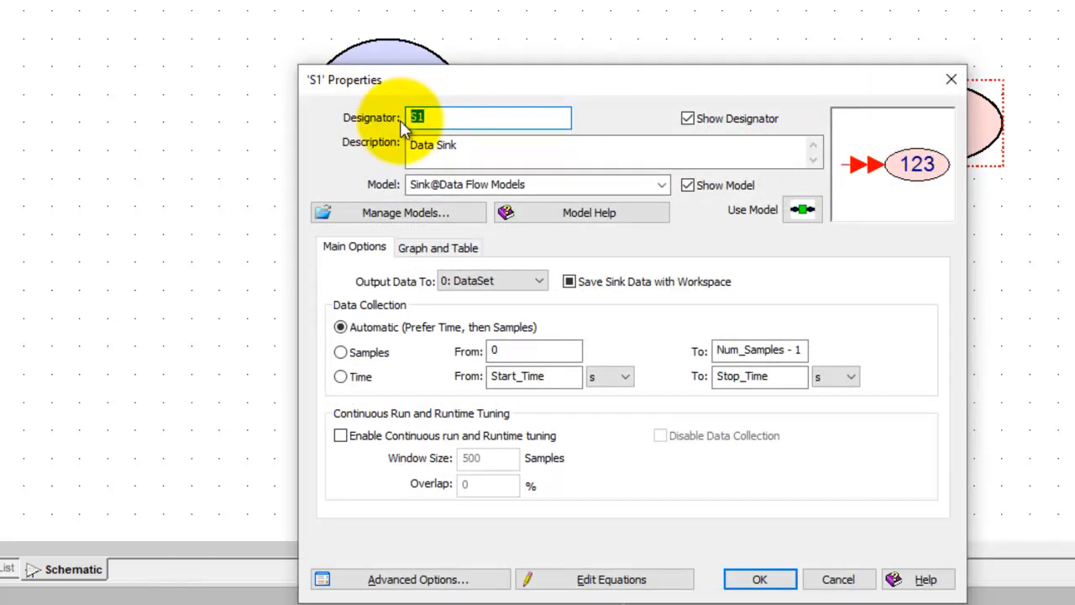
Step: Rename the Data Sink on the ReadFile output to IDataRead
text(IData)
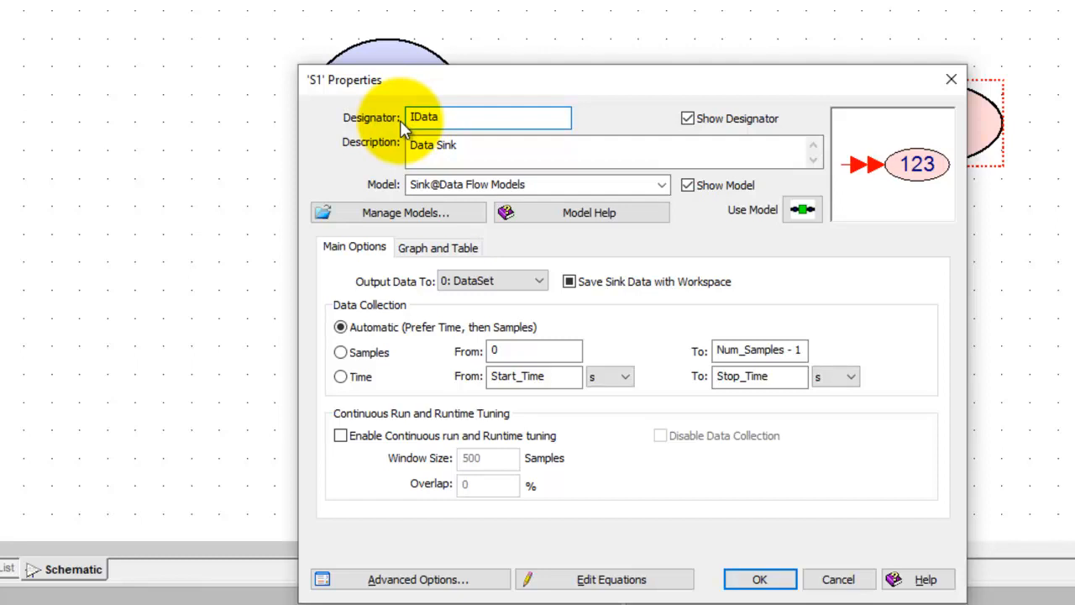
text(Read)
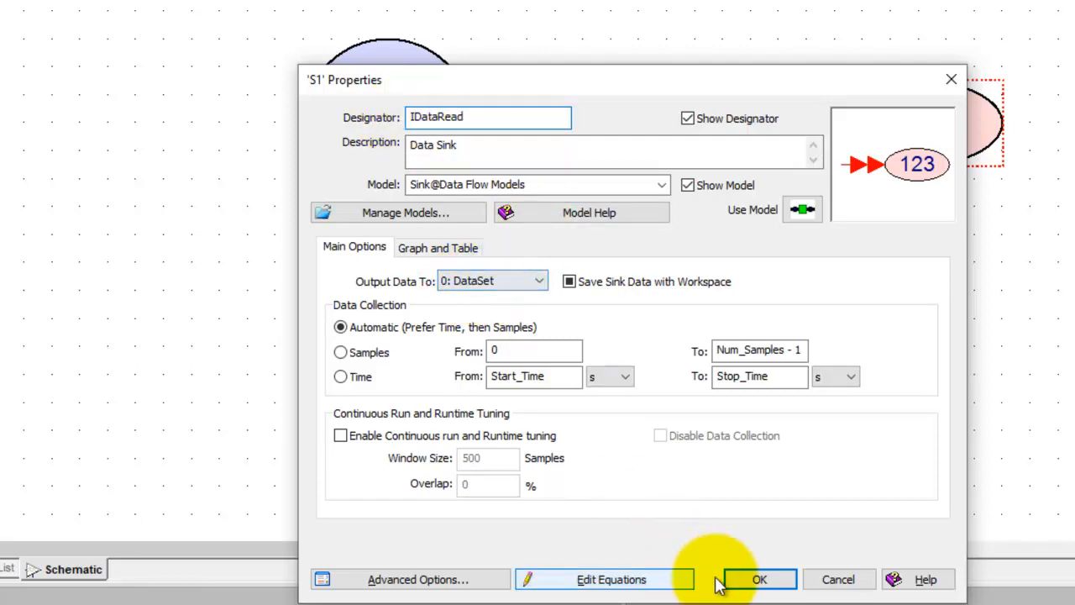
click(759, 579)
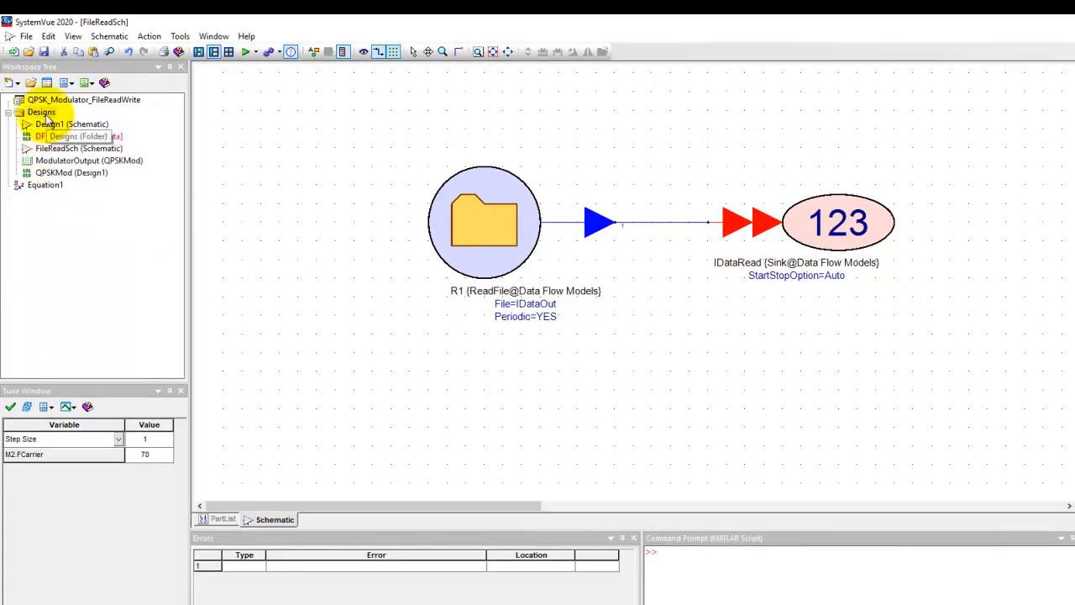
mouse_move(635, 210)
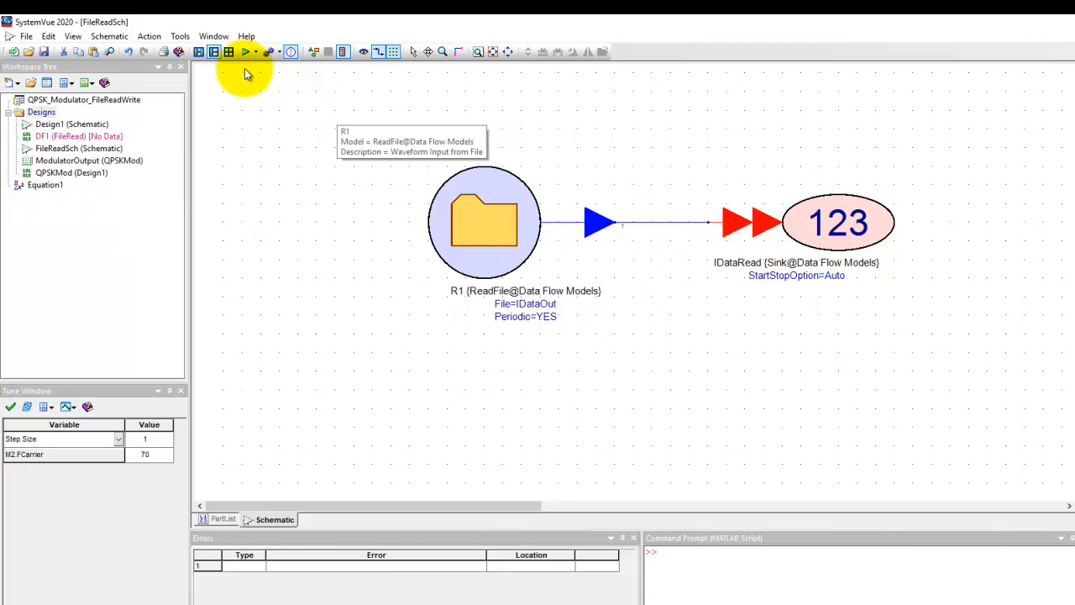
Step: Add a DF2 analysis with dataset DataSet_FileRead, 40 MHz sample rate and 8192 samples, and run it
click(249, 50)
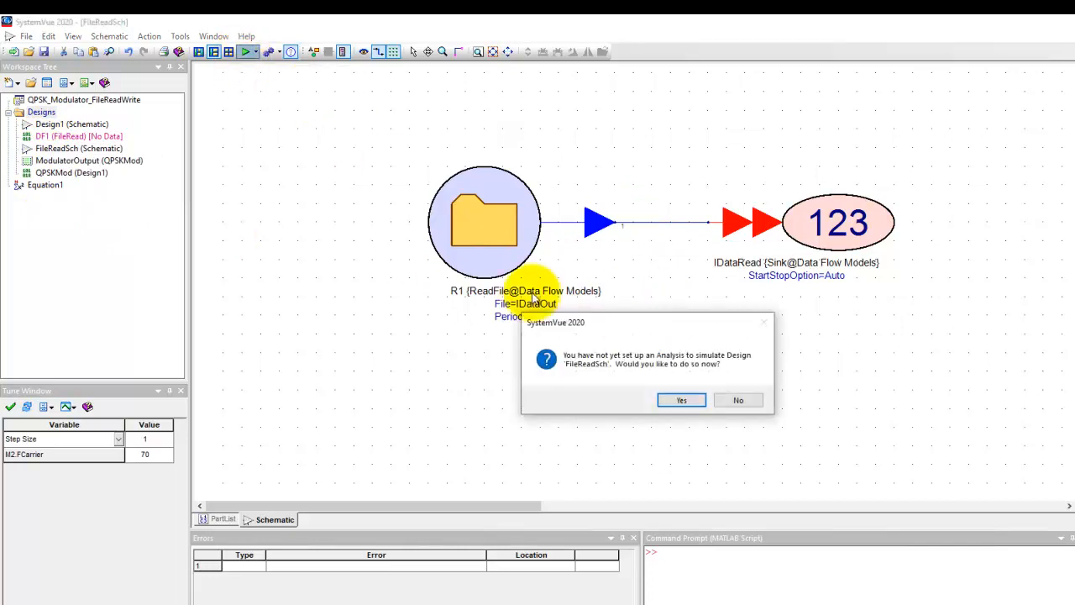
mouse_move(592, 370)
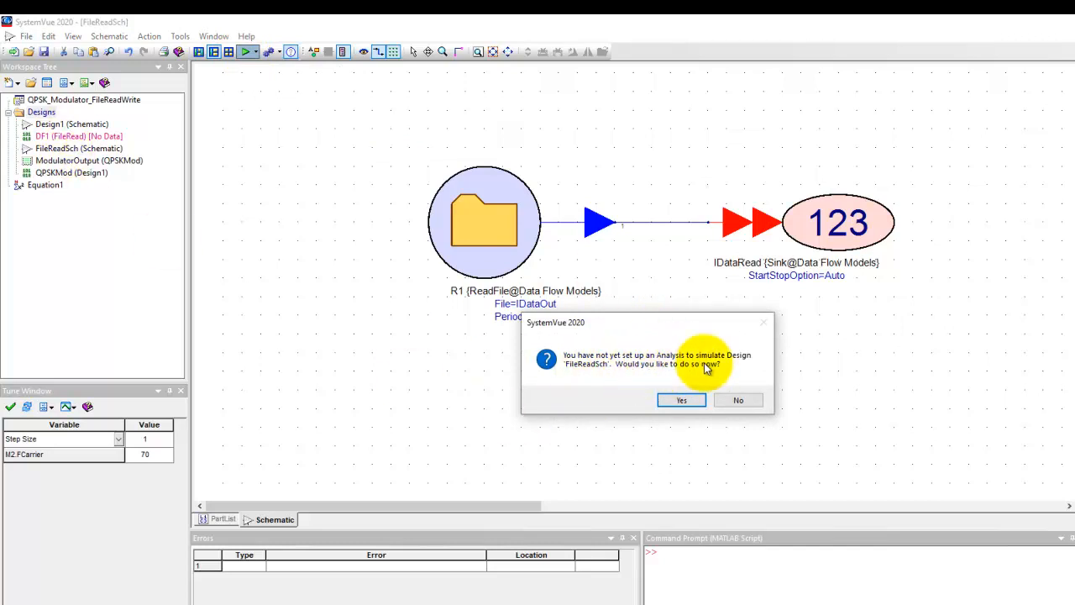
click(680, 399)
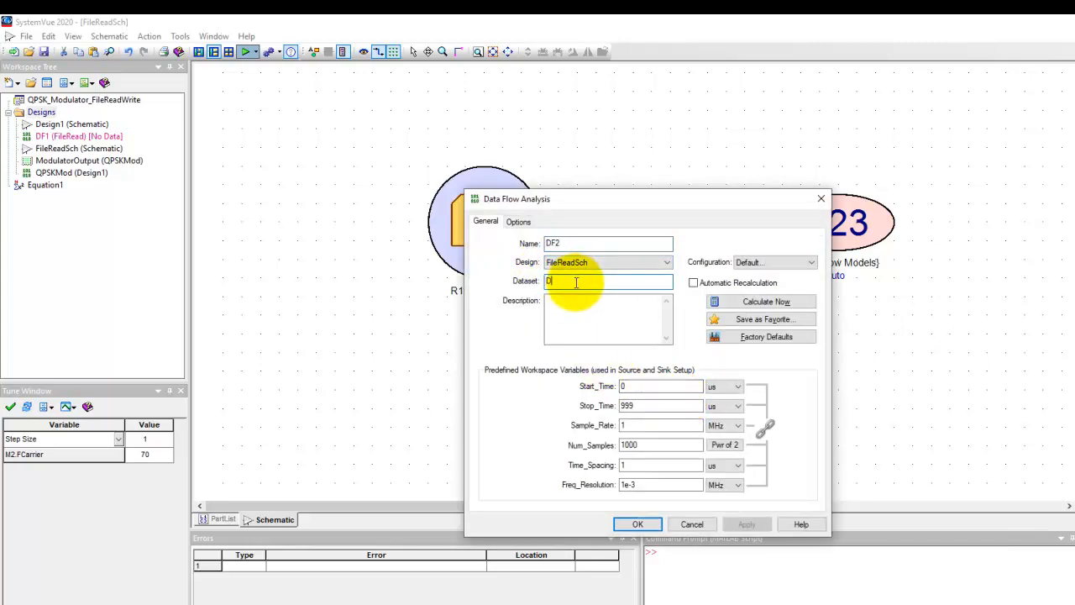
text(DataSet_FileRead)
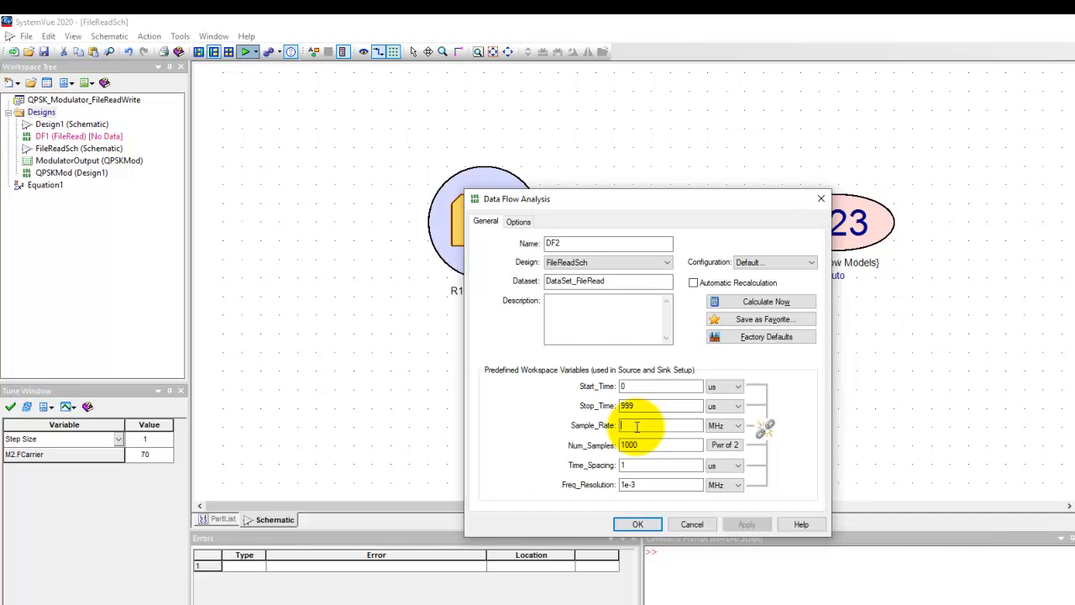
text(40)
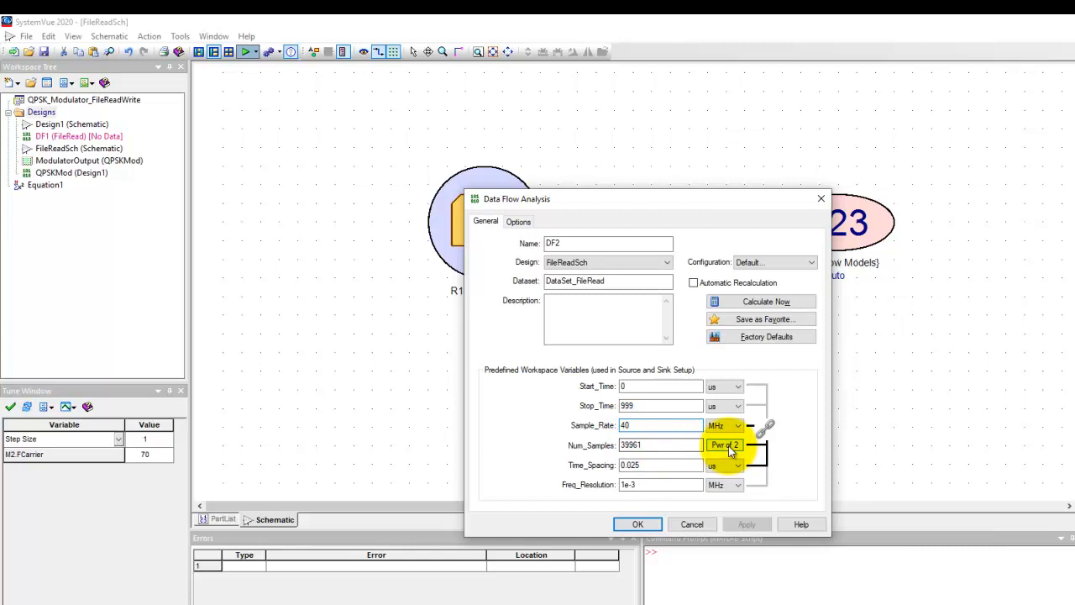
click(725, 444)
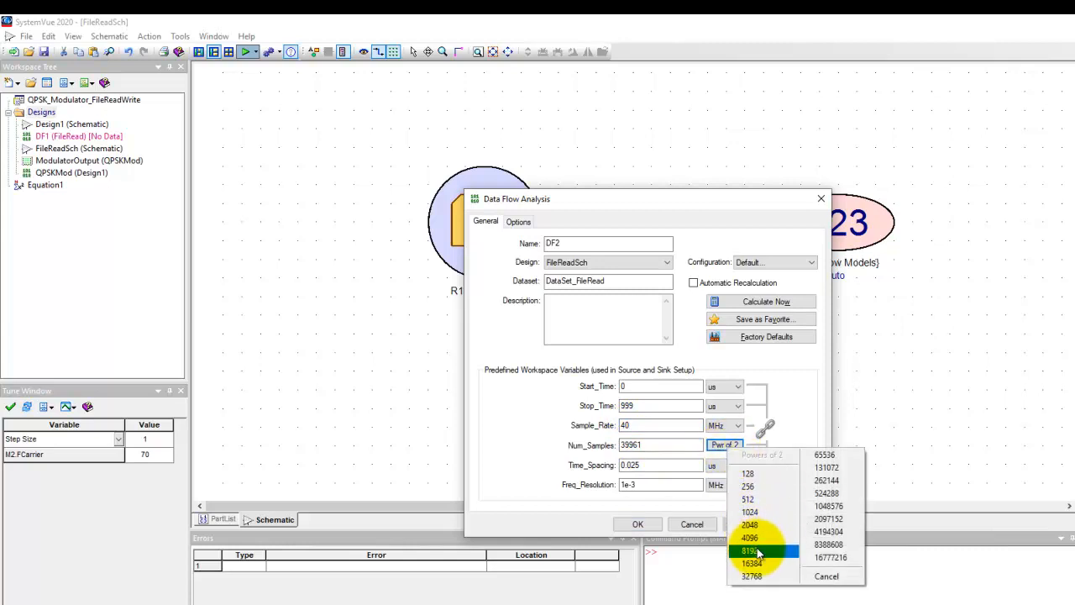
click(749, 551)
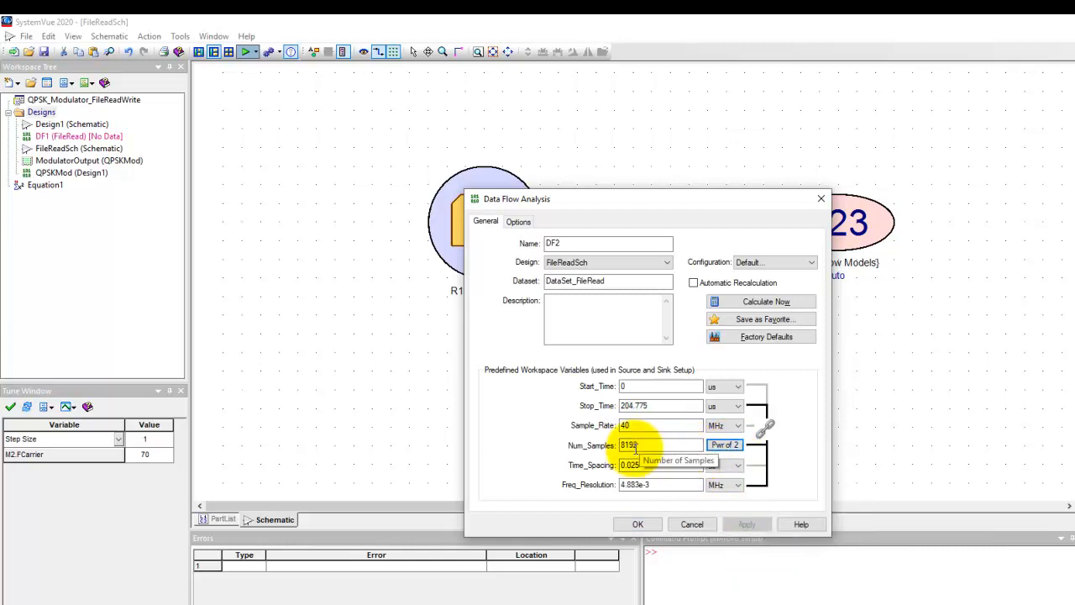
click(637, 524)
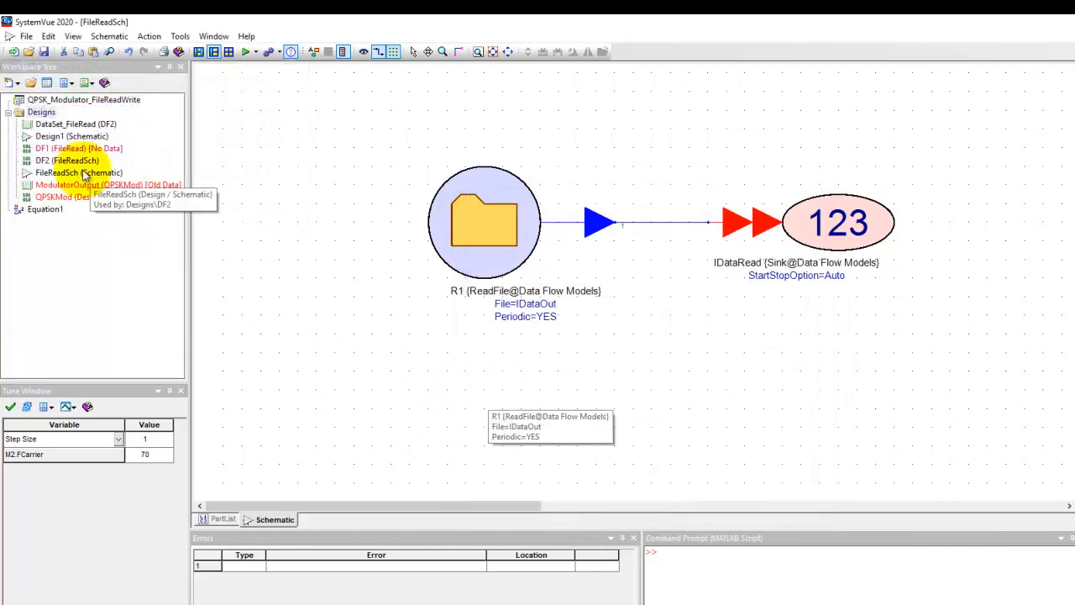
Step: Graph IDataRead from DataSet_FileRead together with the original ModulatorOutput ISink series
click(76, 124)
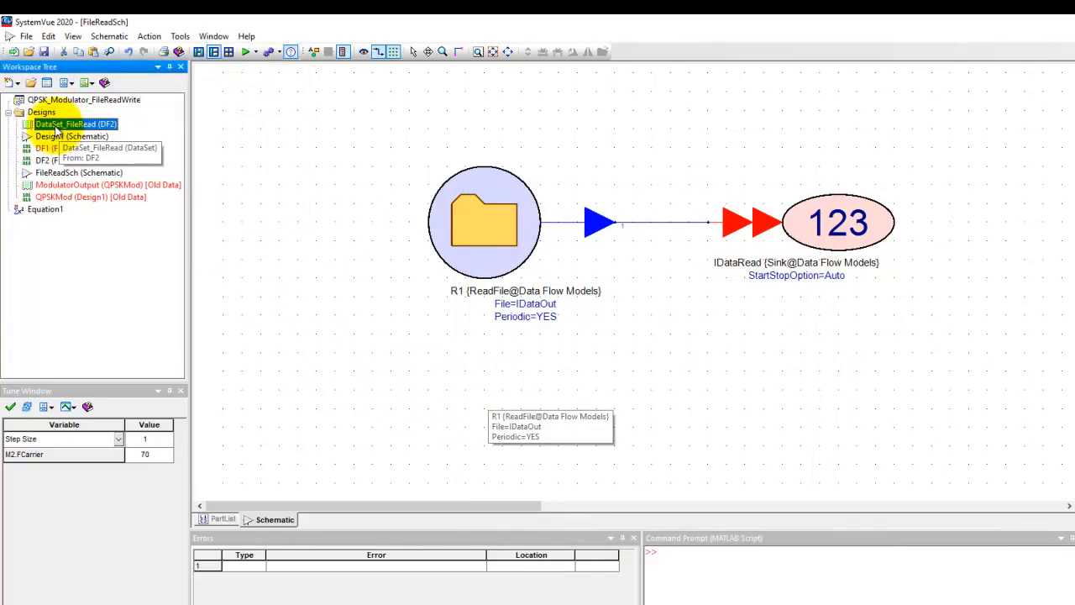
double_click(74, 124)
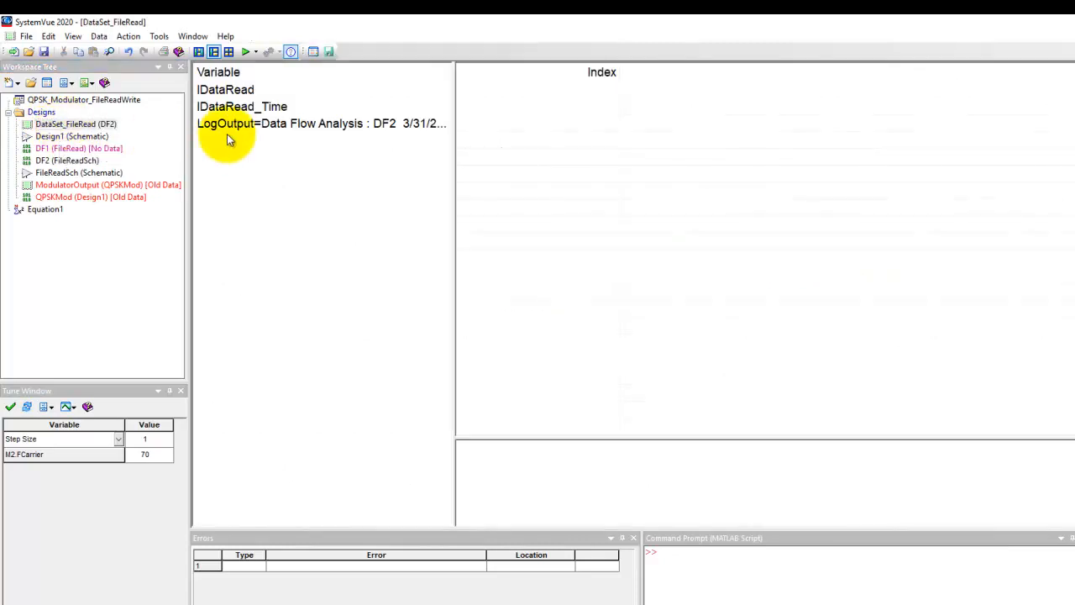
click(225, 90)
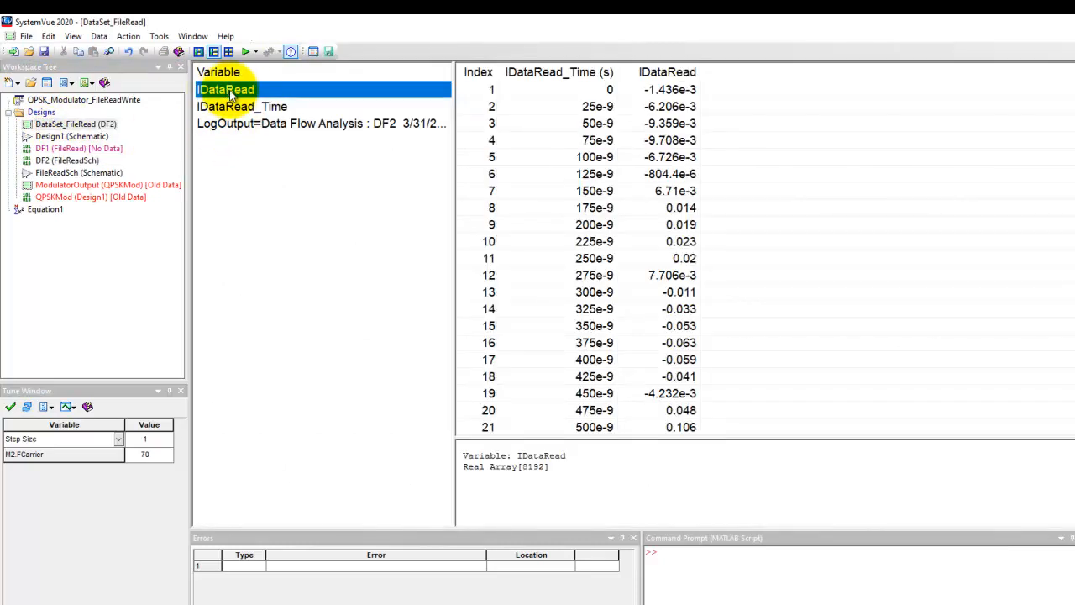
right_click(225, 90)
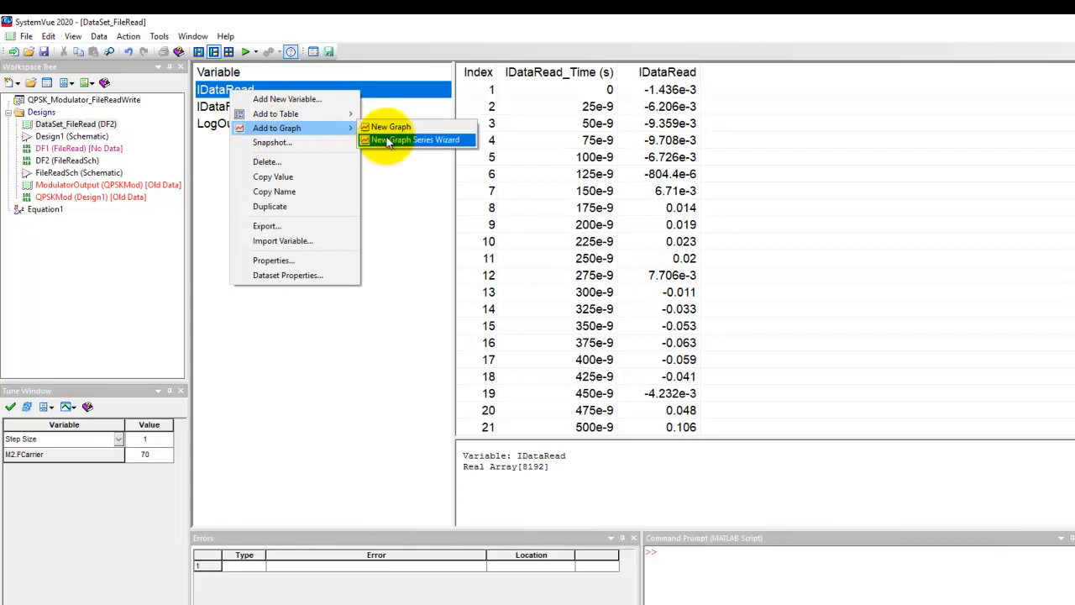
click(390, 128)
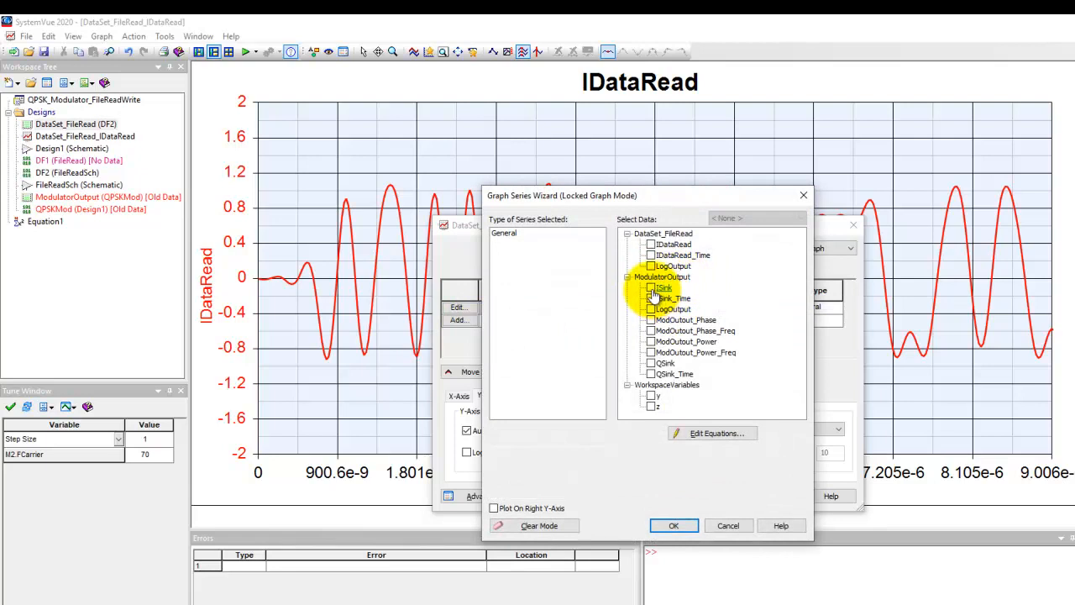
click(665, 287)
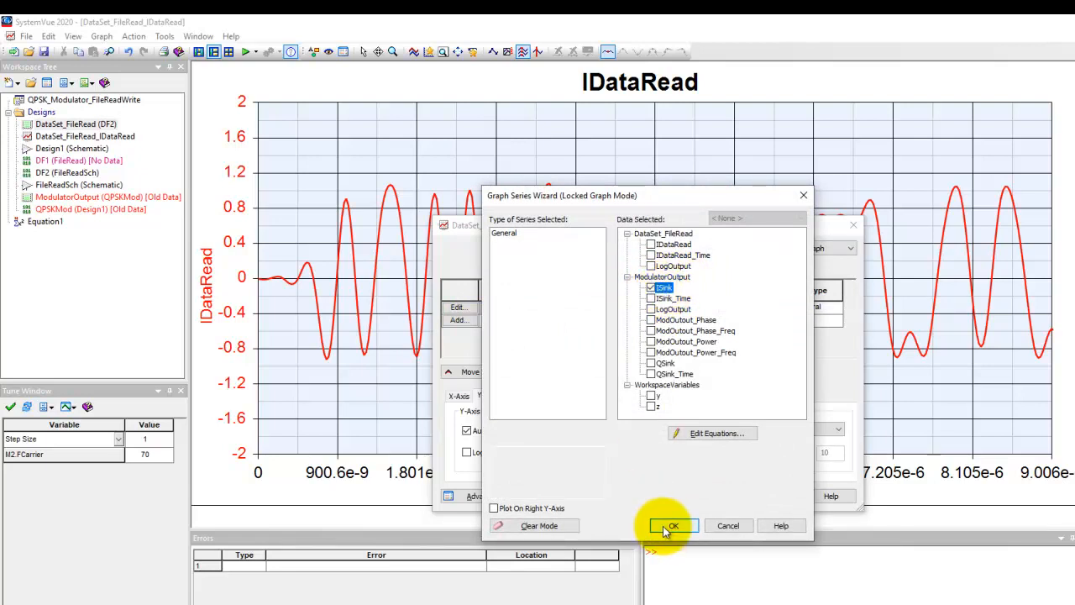
click(672, 524)
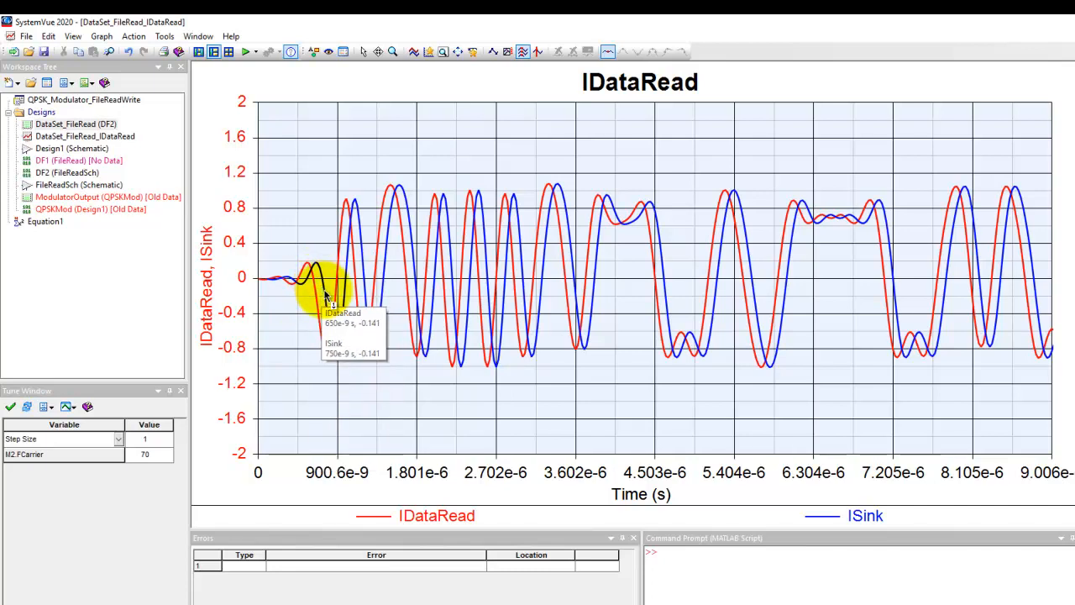
mouse_move(286, 351)
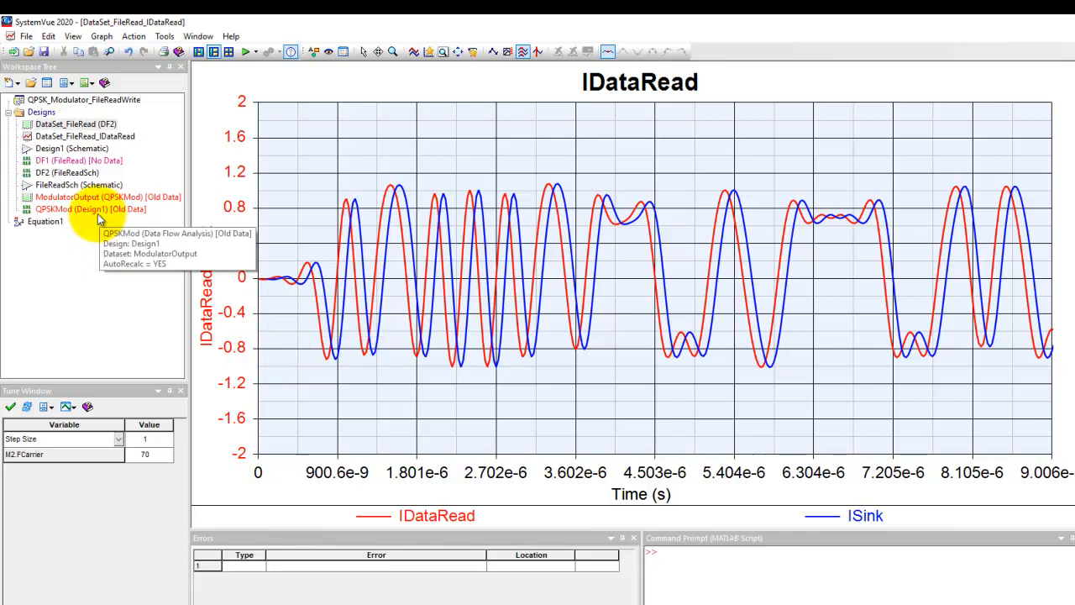
Step: Inspect ModulatorOutput's ISink_Time and confirm the first sample is at 100e-9 s
click(107, 197)
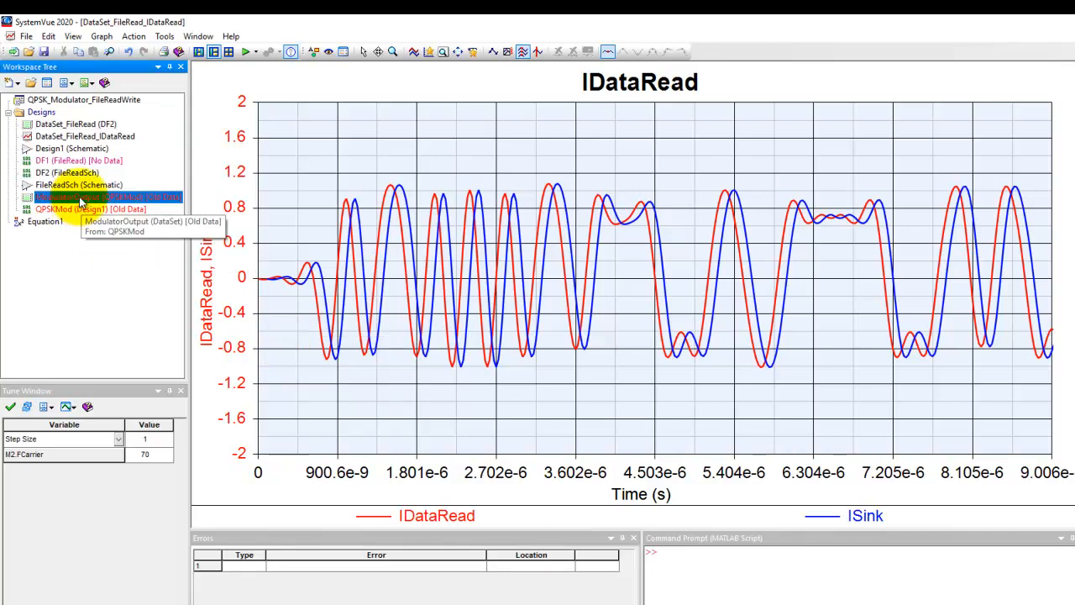
double_click(84, 197)
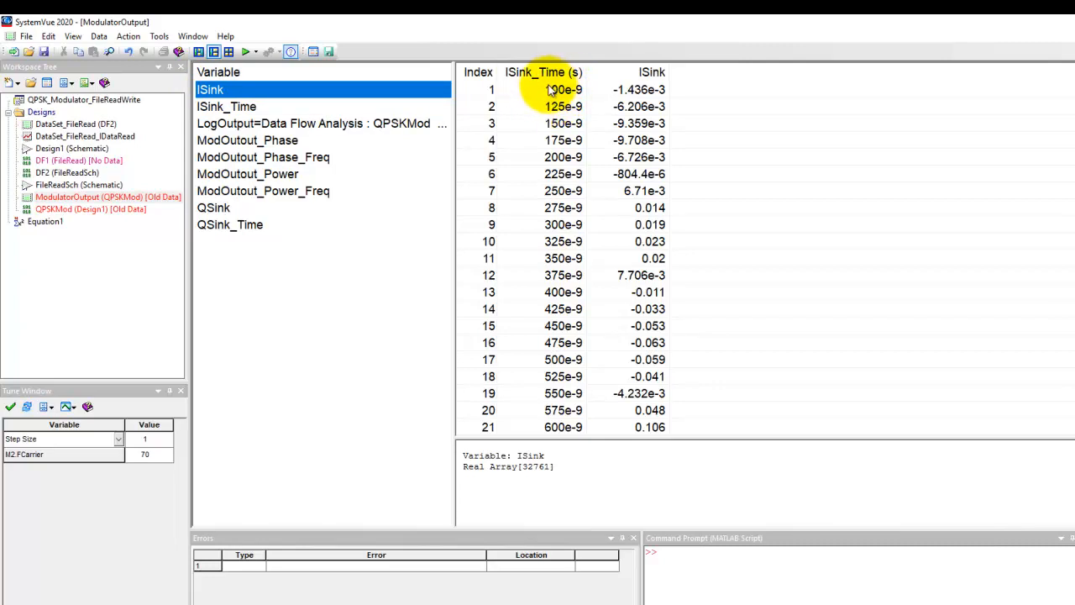
click(562, 90)
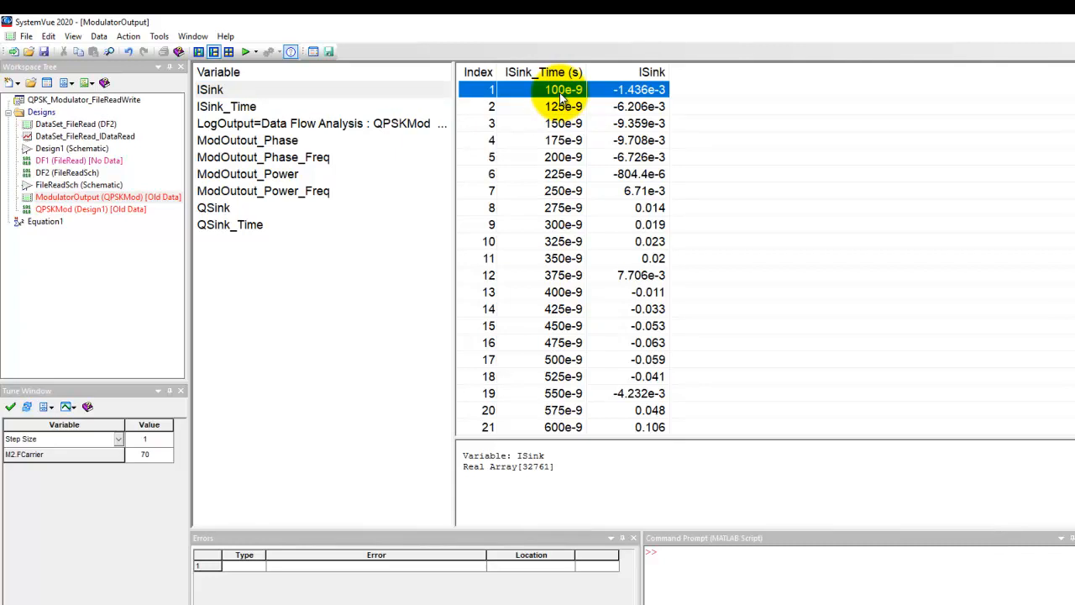
click(563, 106)
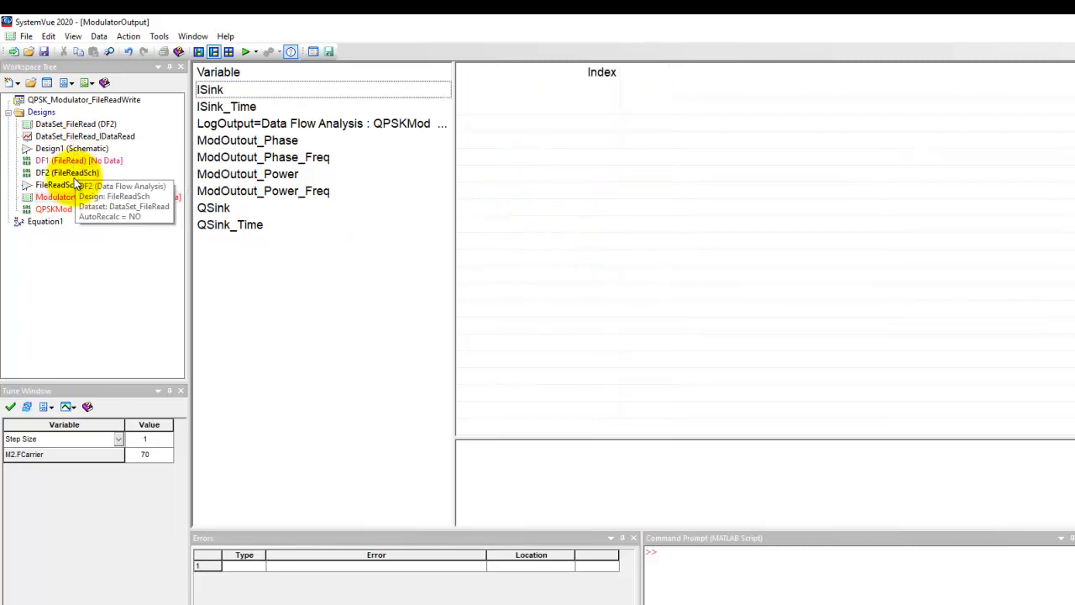
Step: Set the TimeDelay in FileReadSch to T = 100 ns and view the realigned IDataRead graph
double_click(57, 183)
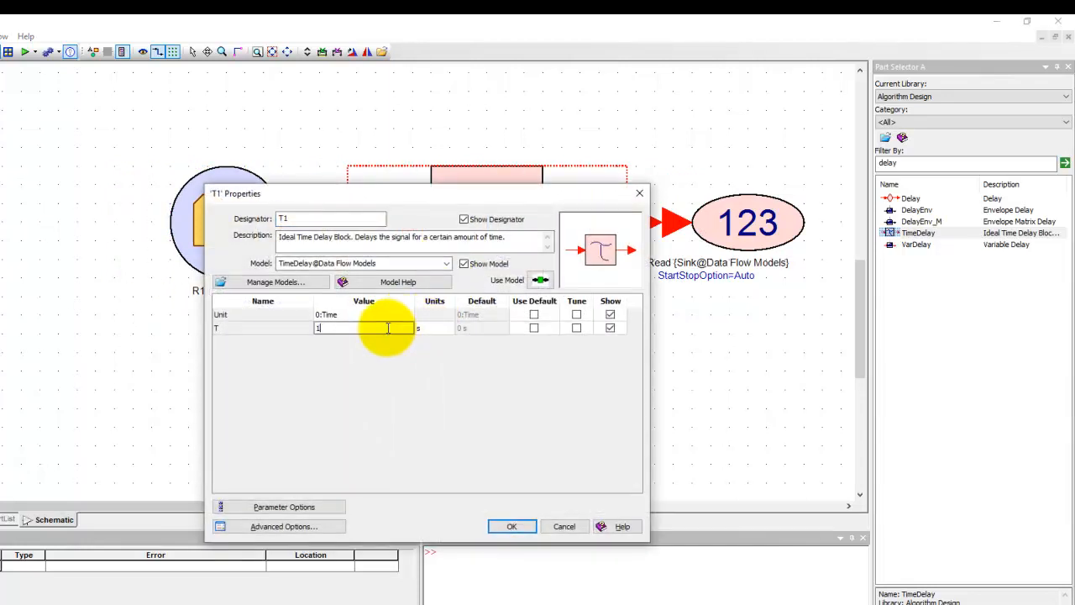
click(447, 328)
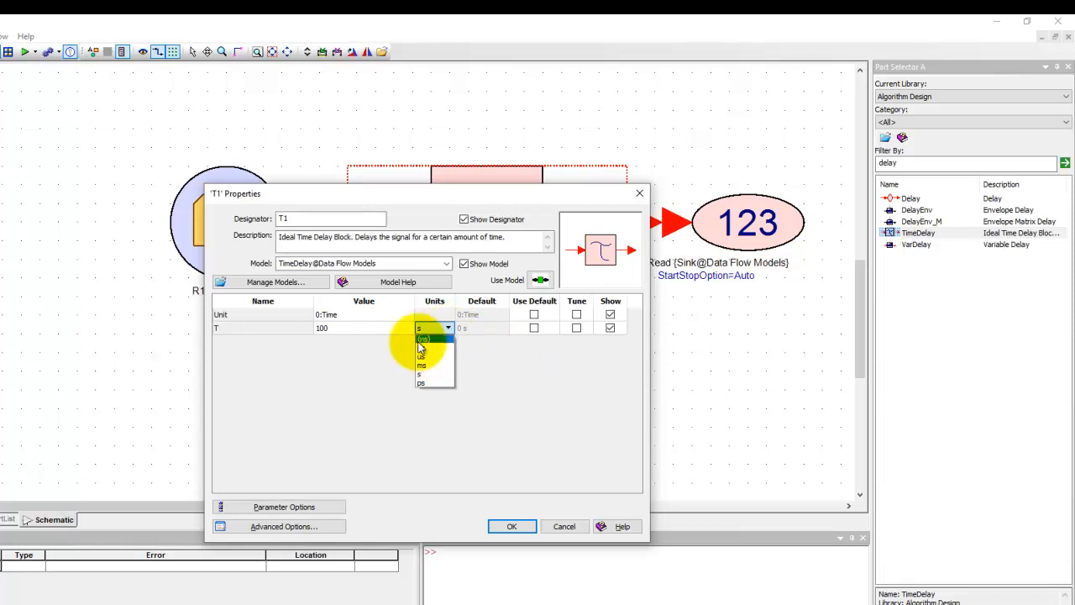
click(420, 336)
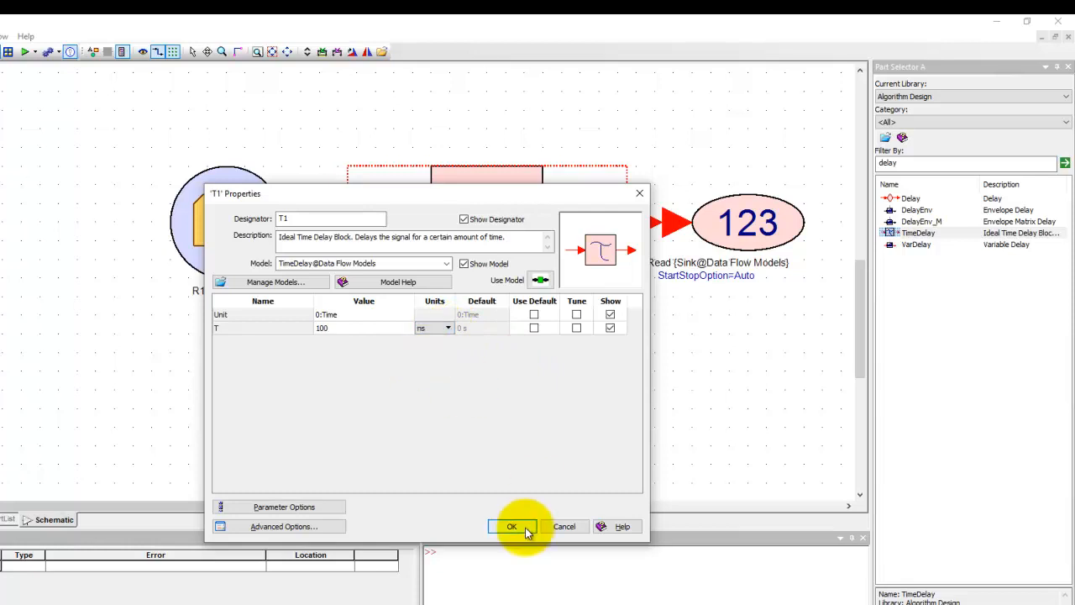
click(511, 526)
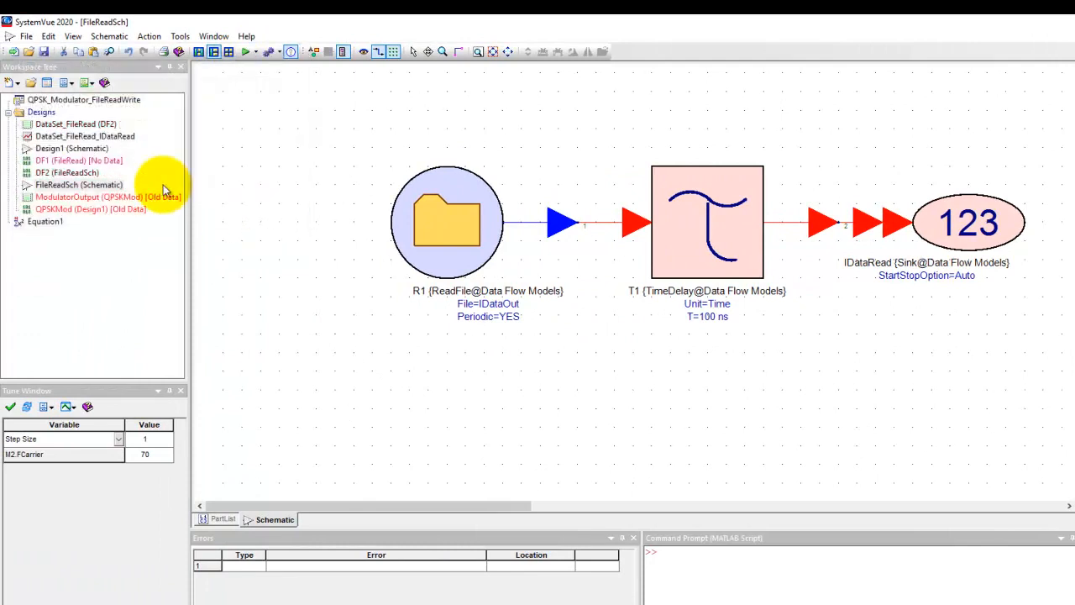
double_click(84, 136)
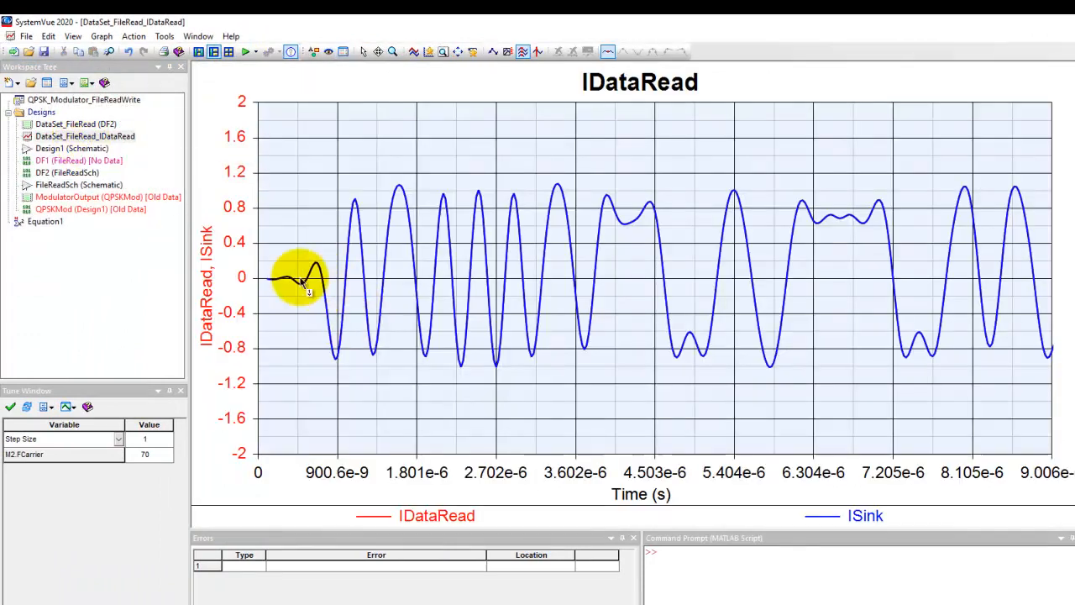